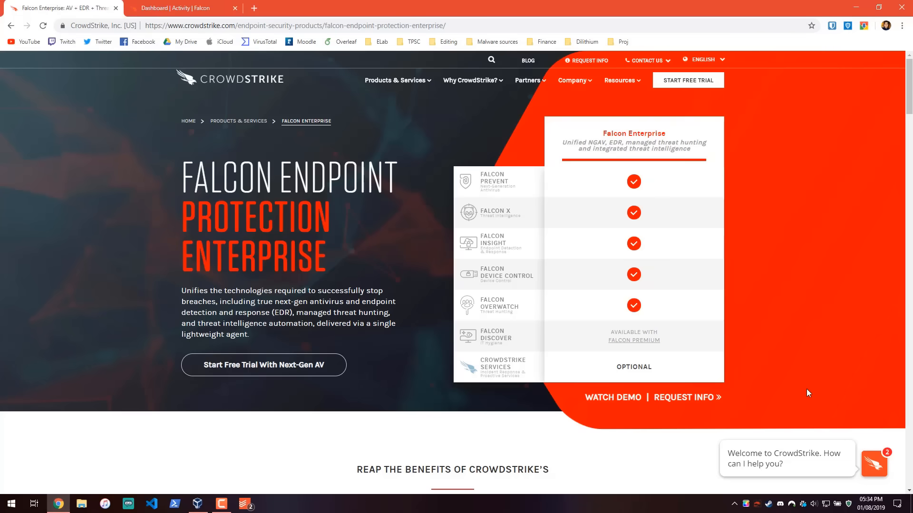
Scroll through the page and reveal the hidden system tray icons.
{"action": "scroll", "scroll_direction": "down", "scroll_amount": 3}
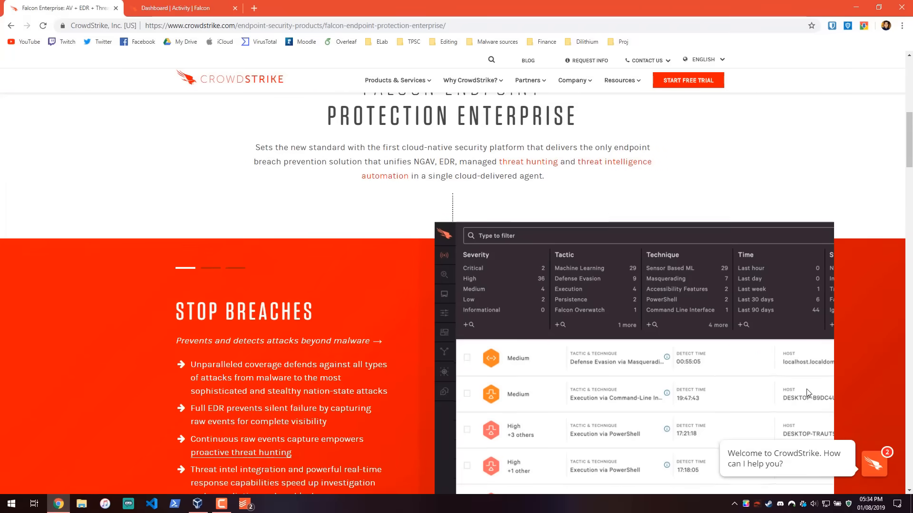
{"action": "scroll", "scroll_direction": "down", "scroll_amount": 3}
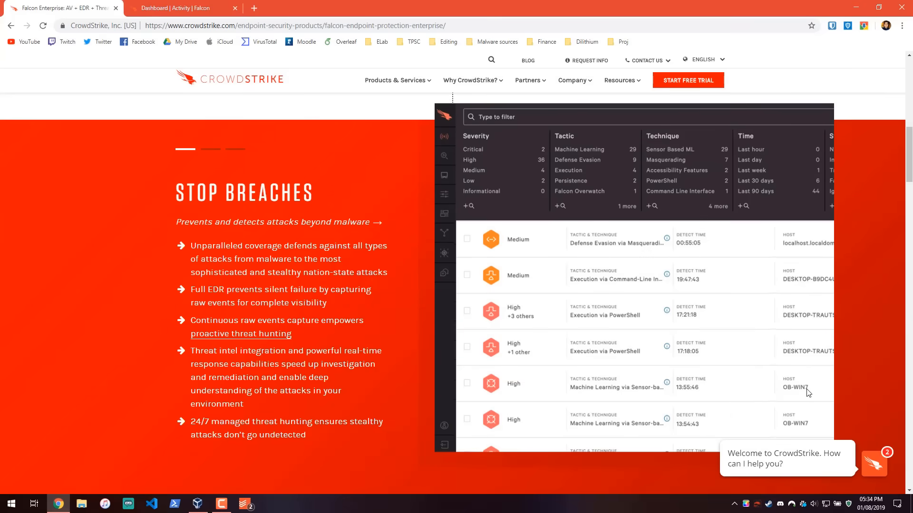
{"action": "scroll", "scroll_direction": "down", "scroll_amount": 3}
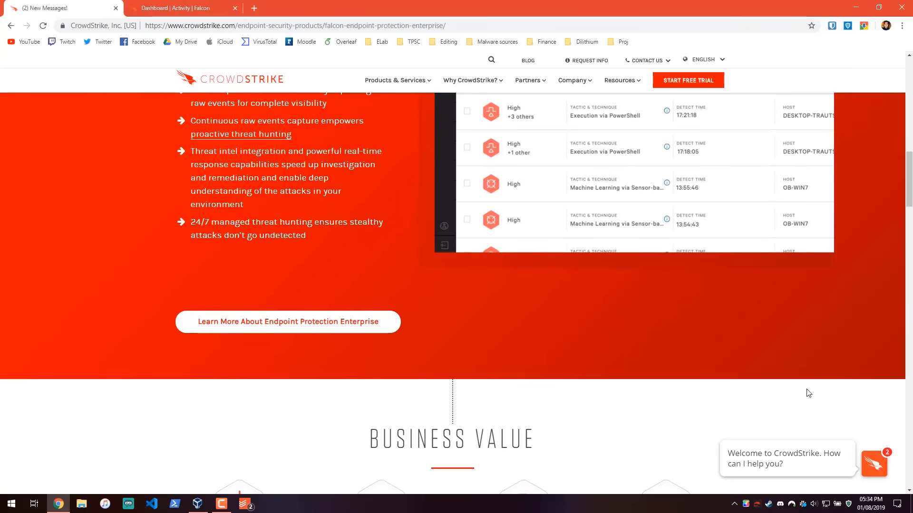
{"action": "scroll", "scroll_direction": "down", "scroll_amount": 3}
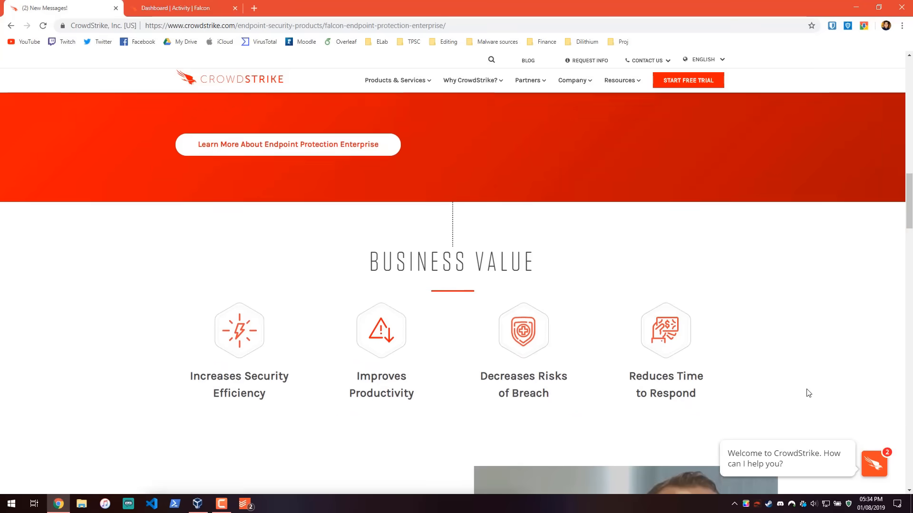
{"action": "scroll", "scroll_direction": "down", "scroll_amount": 3}
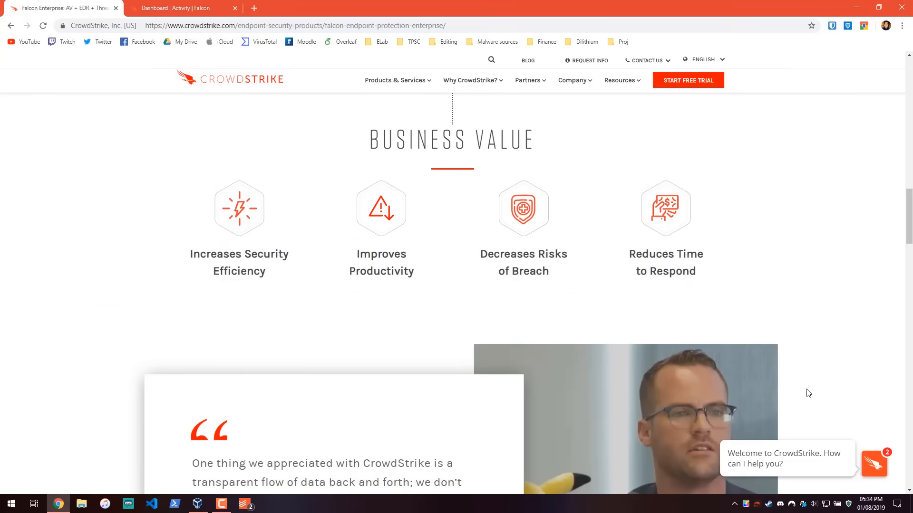
{"action": "scroll", "scroll_direction": "down", "scroll_amount": 3}
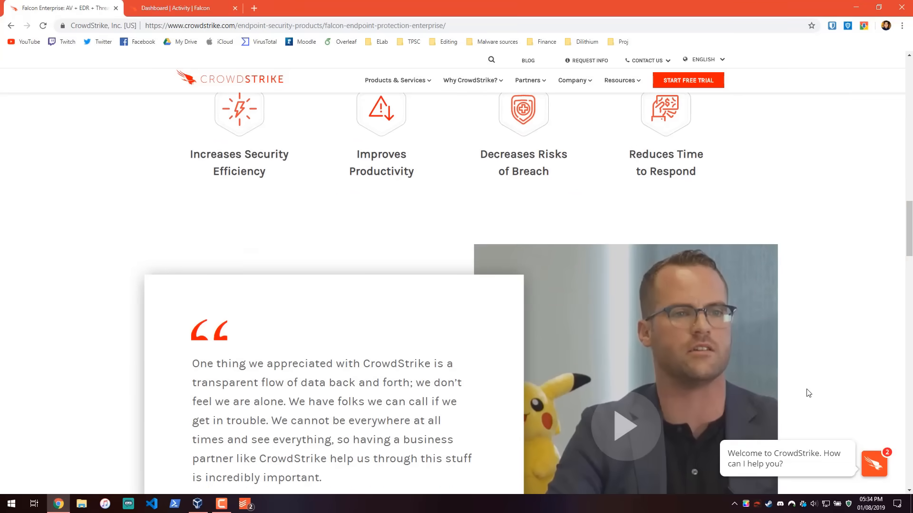
{"action": "scroll", "scroll_direction": "down", "scroll_amount": 3}
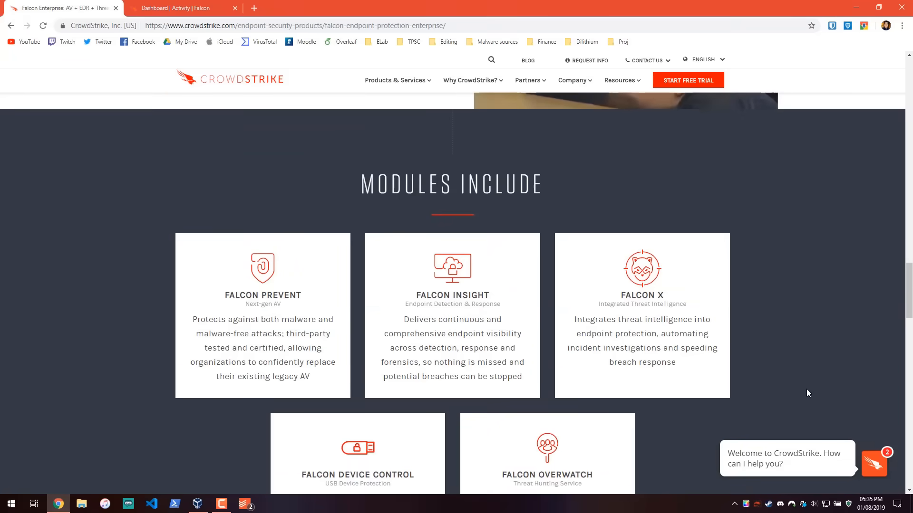
{"action": "scroll", "scroll_direction": "down", "scroll_amount": 3}
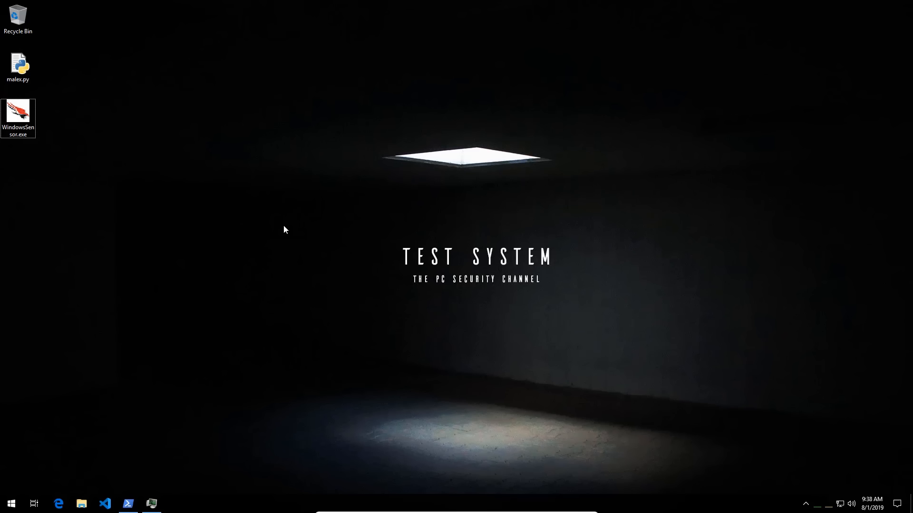
{"action": "mouse_move", "coordinate": [304, 225]}
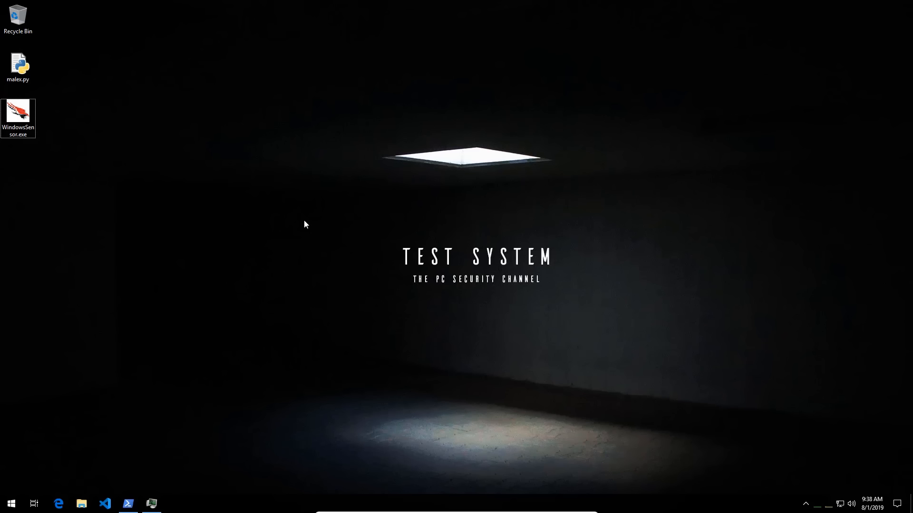
{"action": "mouse_move", "coordinate": [724, 501]}
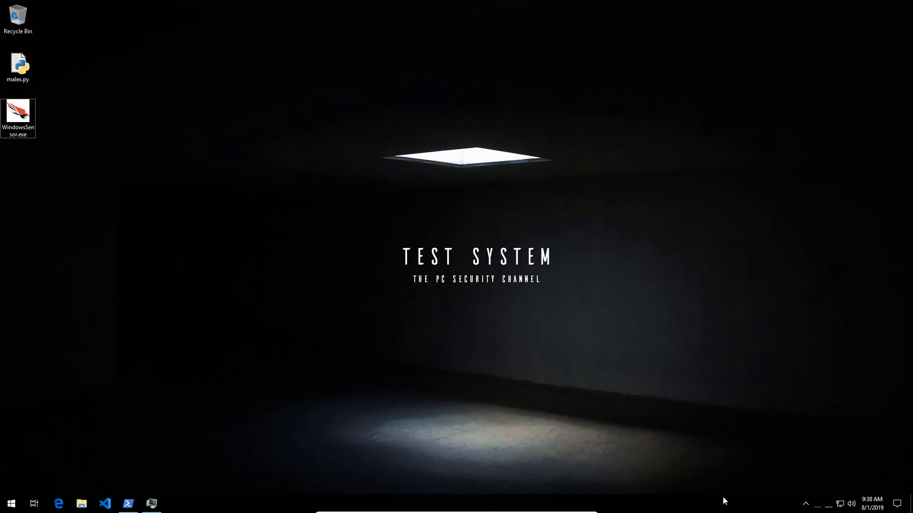
{"action": "left_click", "coordinate": [805, 503]}
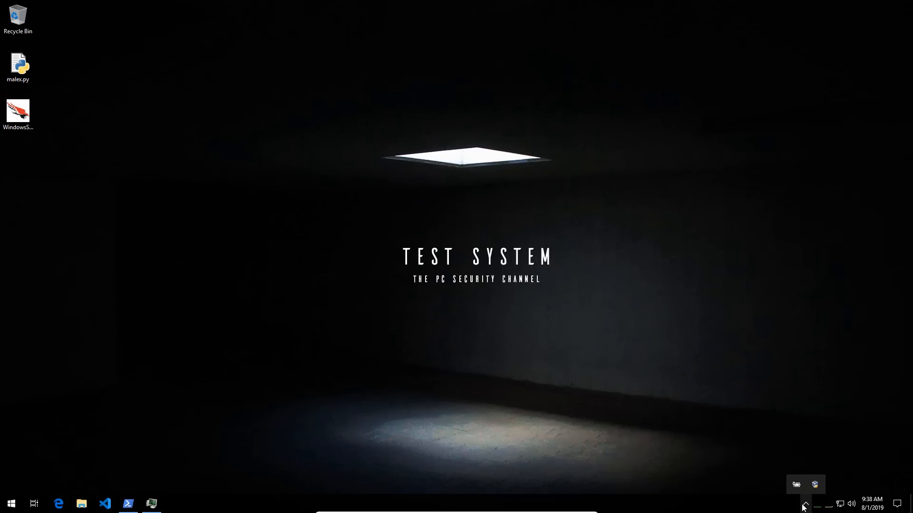
{"action": "mouse_move", "coordinate": [766, 486]}
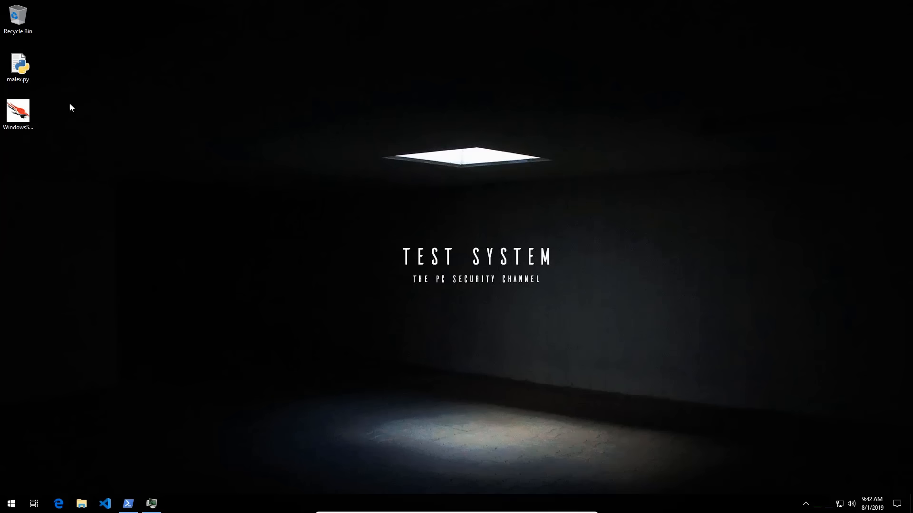
Launch Process Hacker and show its Services list with CSAgent and CSFalconService running.
{"action": "left_click", "coordinate": [18, 113]}
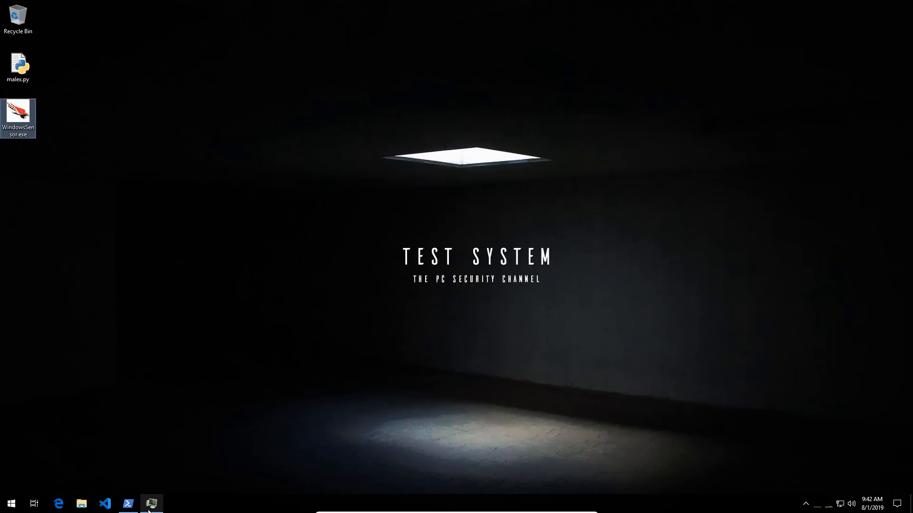
{"action": "left_click", "coordinate": [151, 504]}
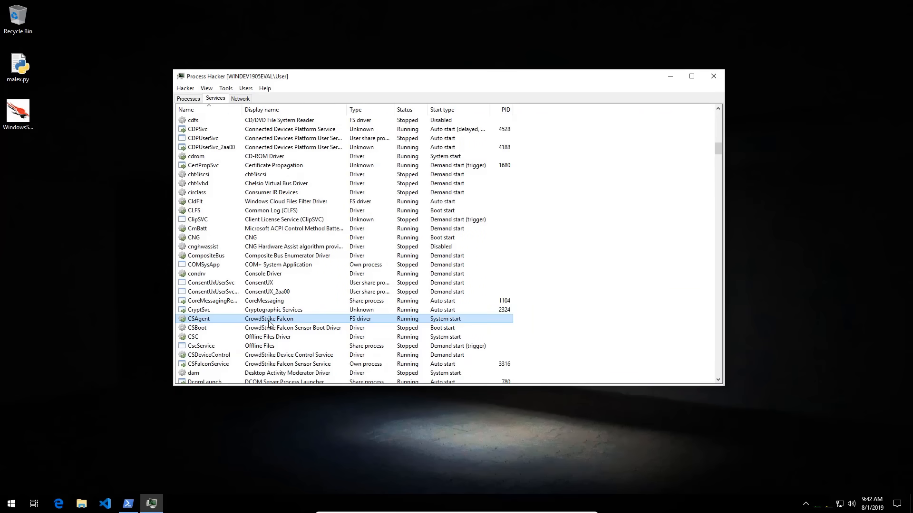
{"action": "mouse_move", "coordinate": [151, 317]}
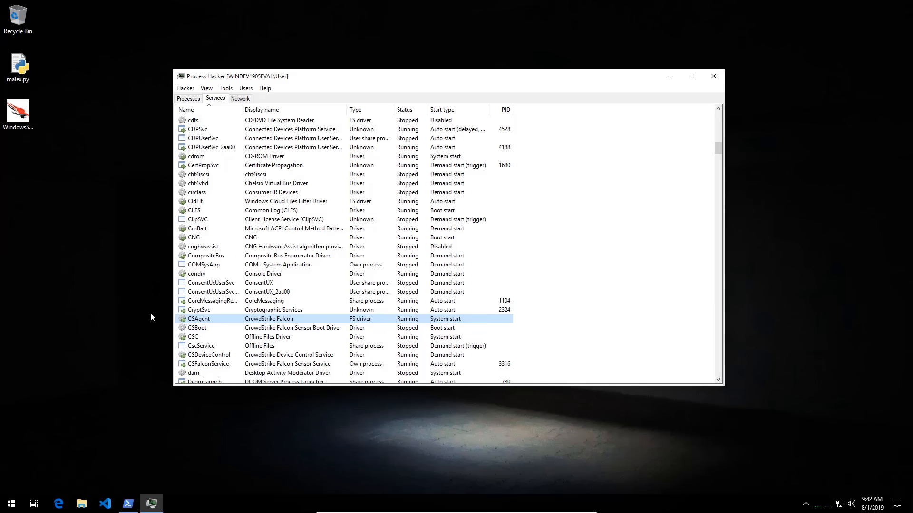
{"action": "left_click", "coordinate": [279, 328]}
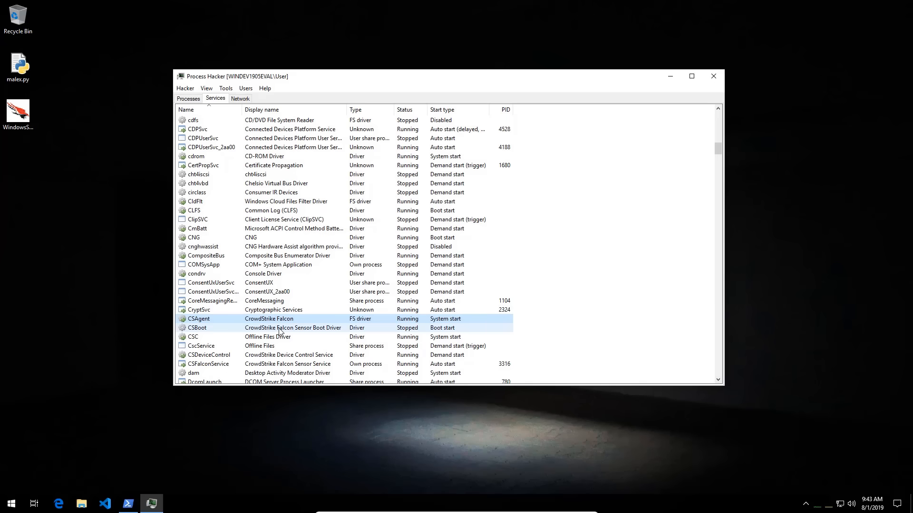
Switch Chrome to the Falcon console's Detections Dashboard showing 10 new detections.
{"action": "left_click", "coordinate": [57, 503]}
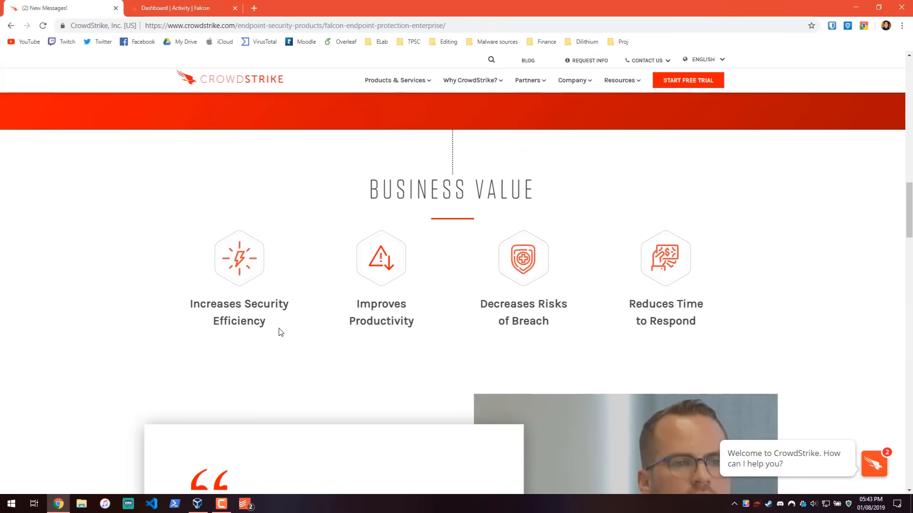
{"action": "left_click", "coordinate": [184, 8]}
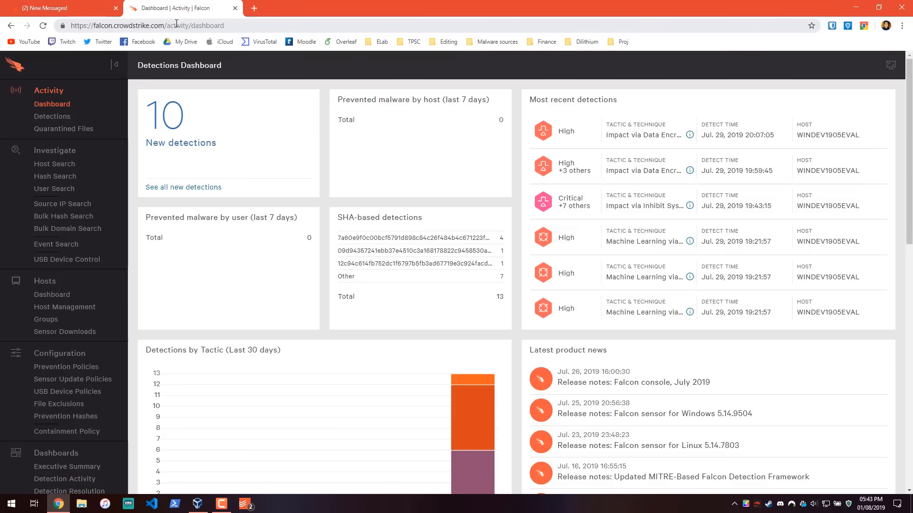
{"action": "mouse_move", "coordinate": [204, 119]}
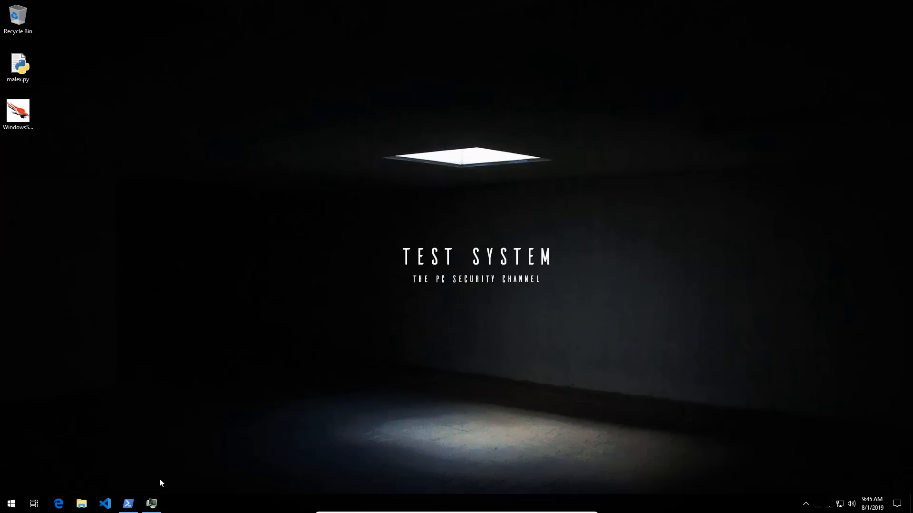
Copy the Classified folder from Lab (Z:) to the desktop, close Explorer and begin a python command.
{"action": "left_click", "coordinate": [128, 504]}
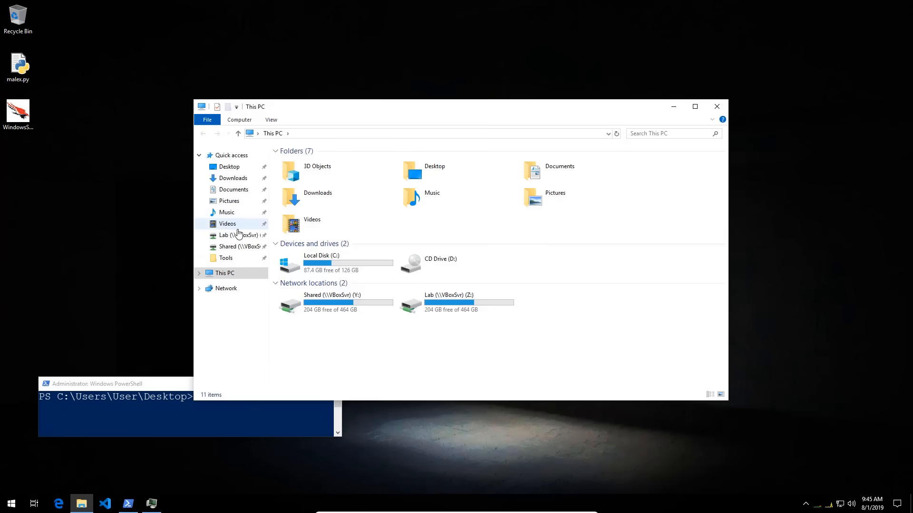
{"action": "double_click", "coordinate": [237, 236]}
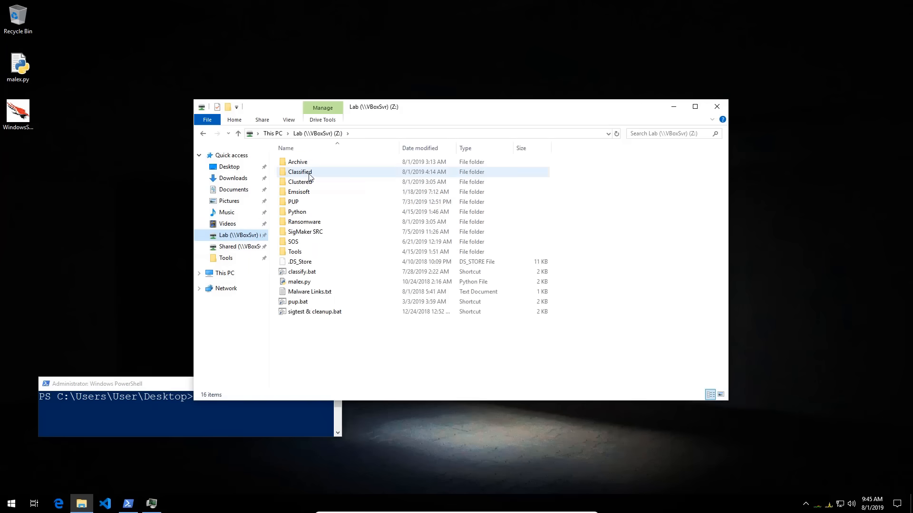
{"action": "left_click", "coordinate": [300, 172]}
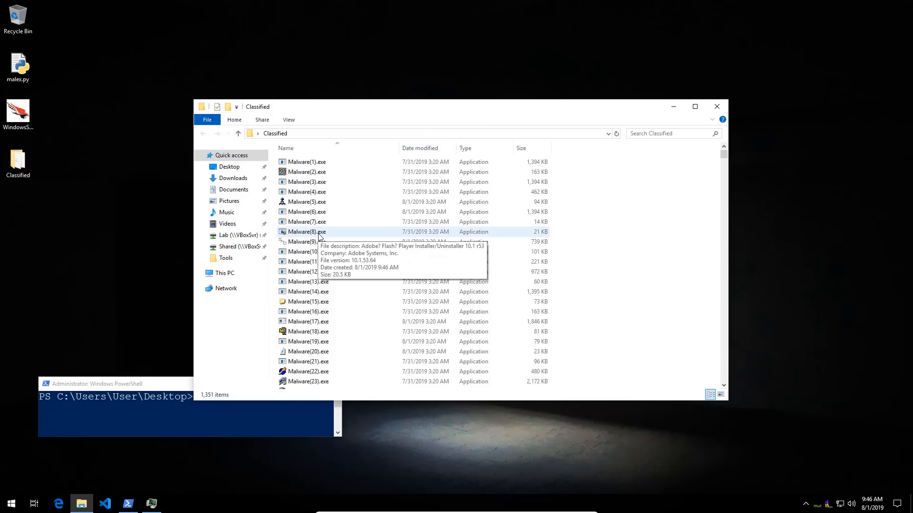
{"action": "mouse_move", "coordinate": [567, 218]}
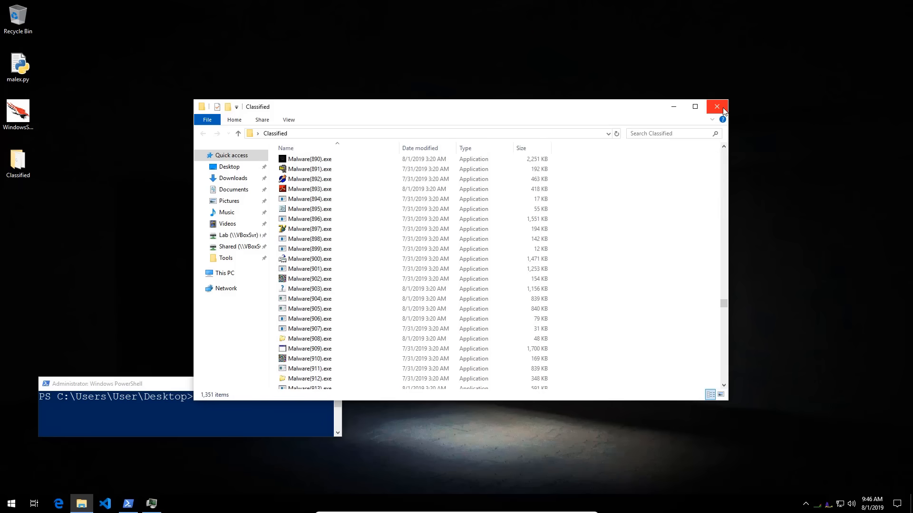
{"action": "mouse_move", "coordinate": [716, 106]}
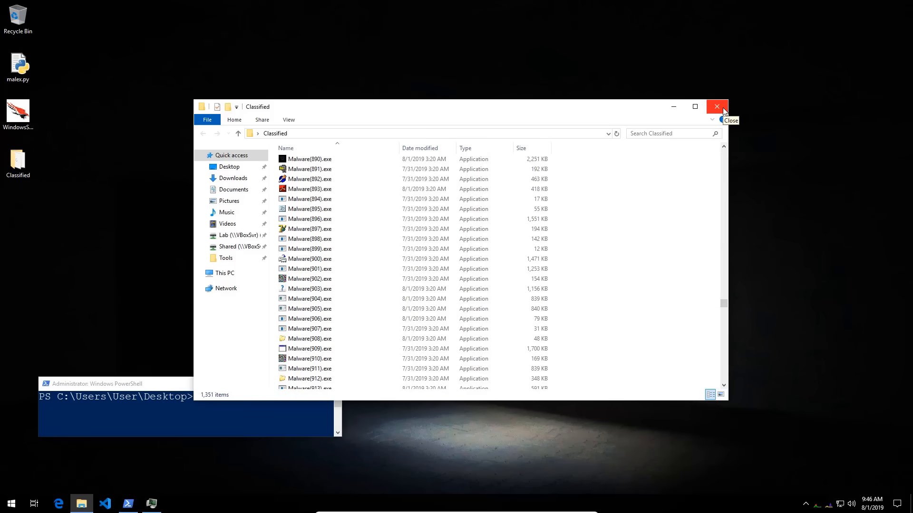
{"action": "left_click", "coordinate": [717, 106]}
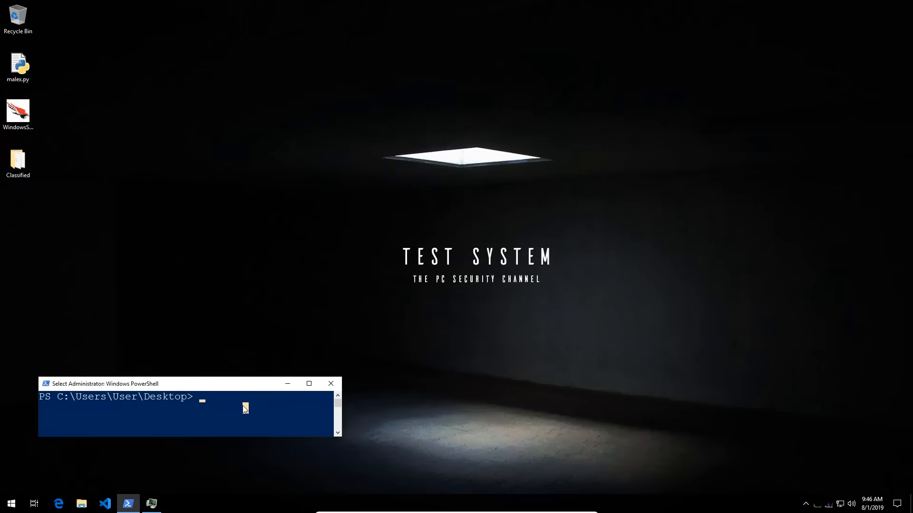
{"action": "type", "text": "python"}
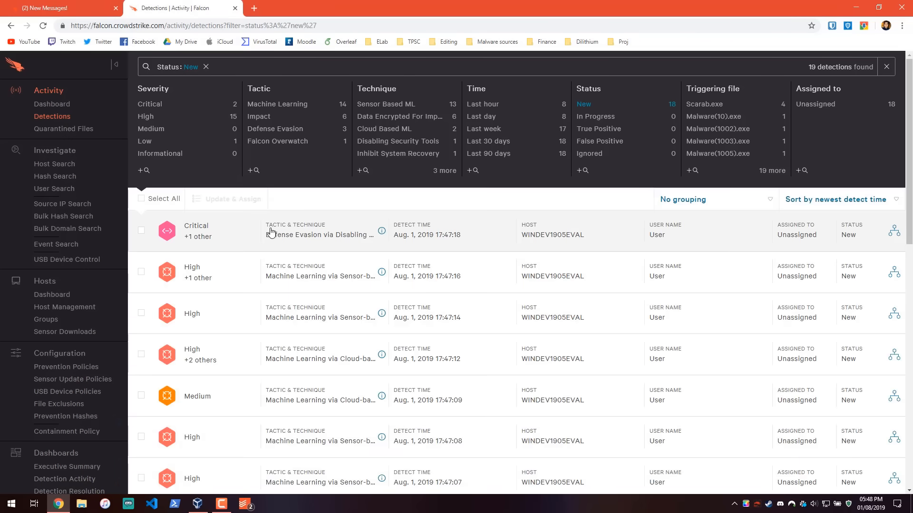
Open the critical Malware(1011).exe detection's process tree and its explorer.exe parent details.
{"action": "scroll", "scroll_direction": "down", "scroll_amount": 3}
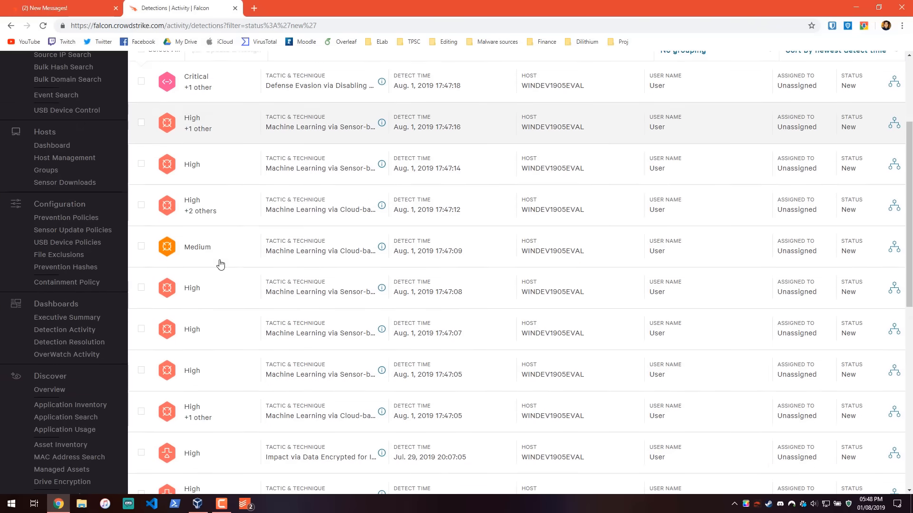
{"action": "left_click", "coordinate": [198, 81]}
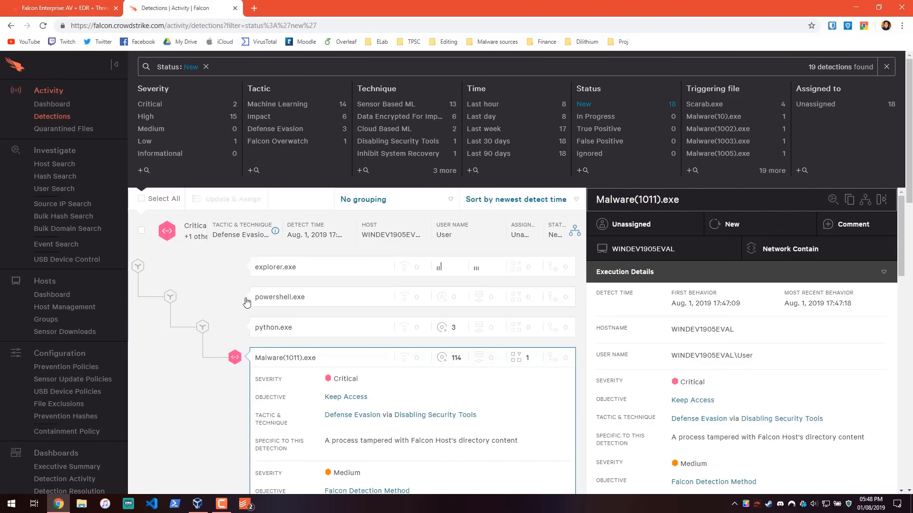
{"action": "left_click", "coordinate": [276, 266]}
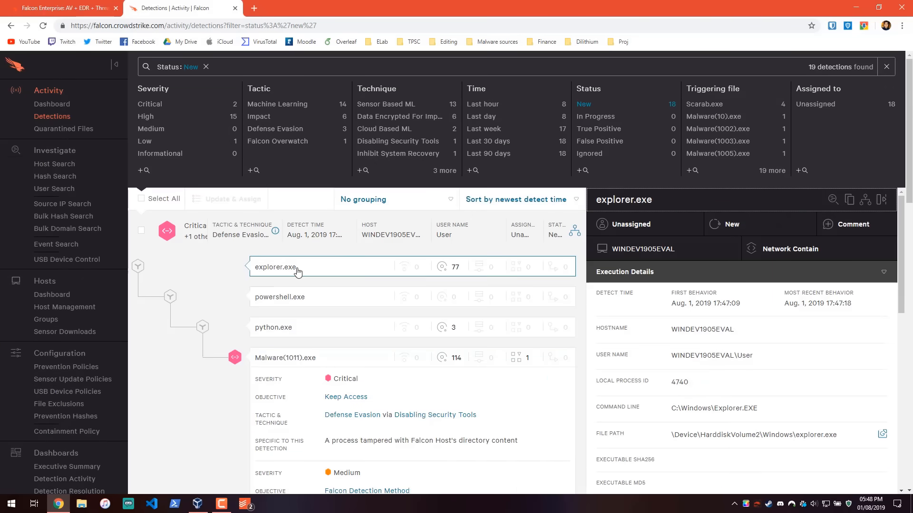
{"action": "left_click", "coordinate": [273, 327]}
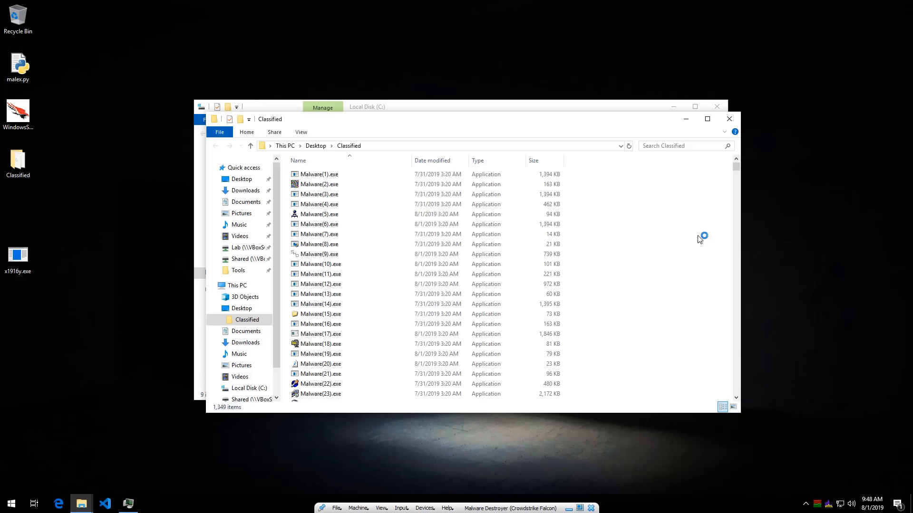
{"action": "mouse_move", "coordinate": [605, 112]}
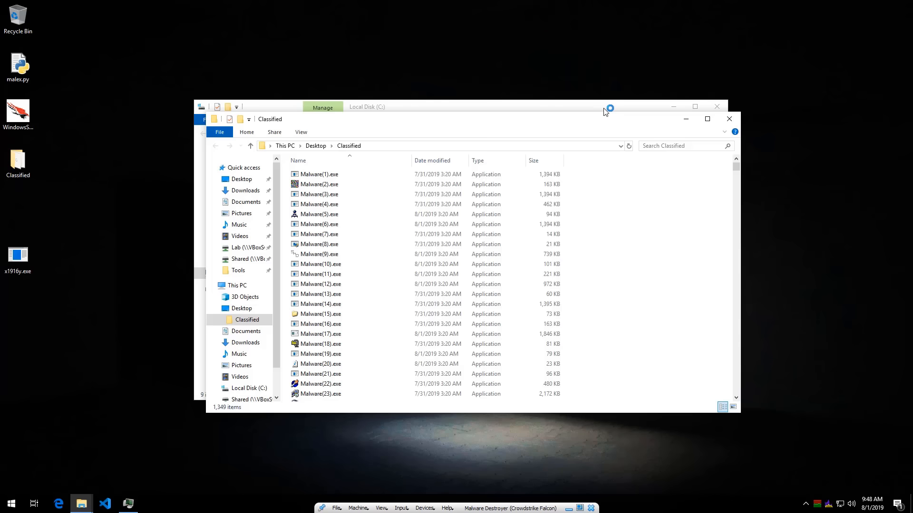
{"action": "mouse_move", "coordinate": [613, 482]}
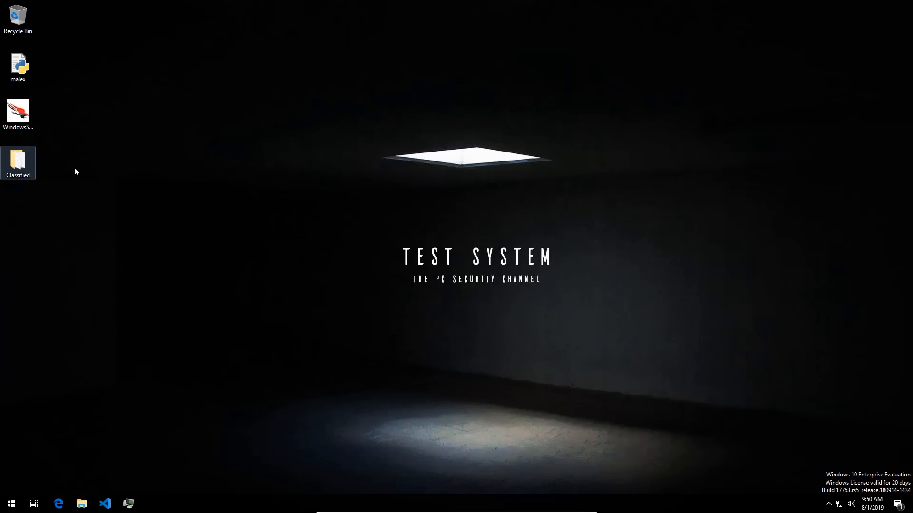
Reopen the Classified folder of 1,349 samples and cancel the firewall alert about mssrv.exe.
{"action": "double_click", "coordinate": [17, 161]}
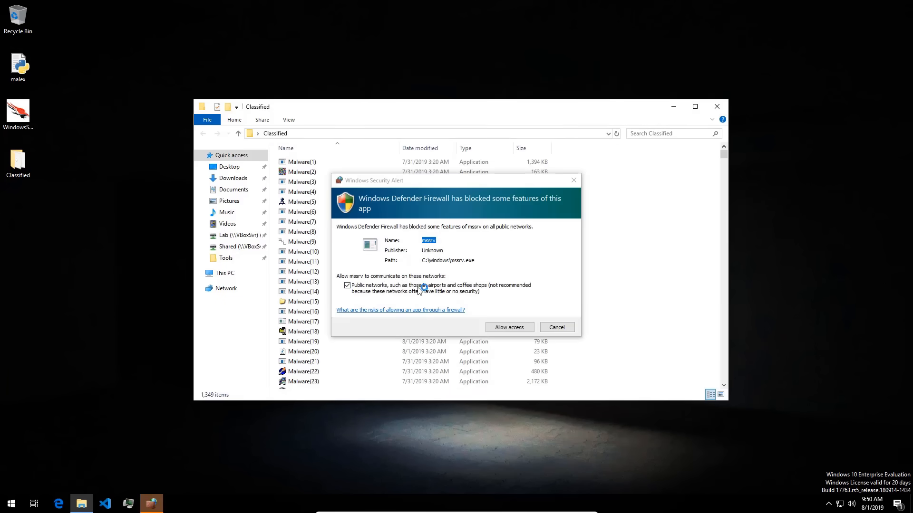
{"action": "mouse_move", "coordinate": [466, 262]}
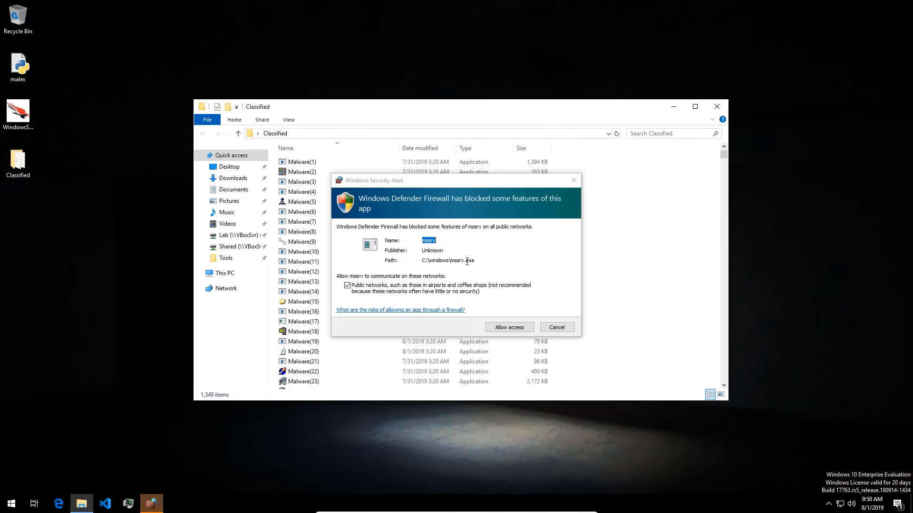
{"action": "left_click", "coordinate": [555, 327]}
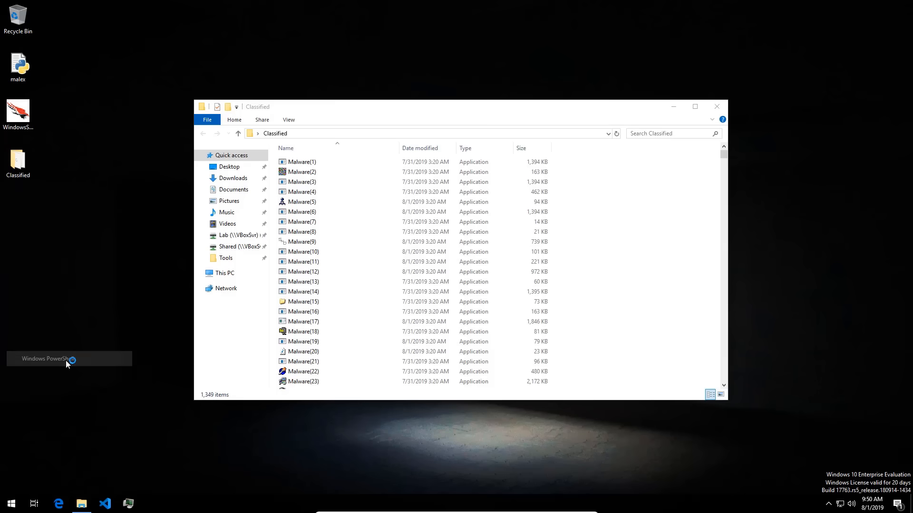
{"action": "left_click", "coordinate": [68, 358]}
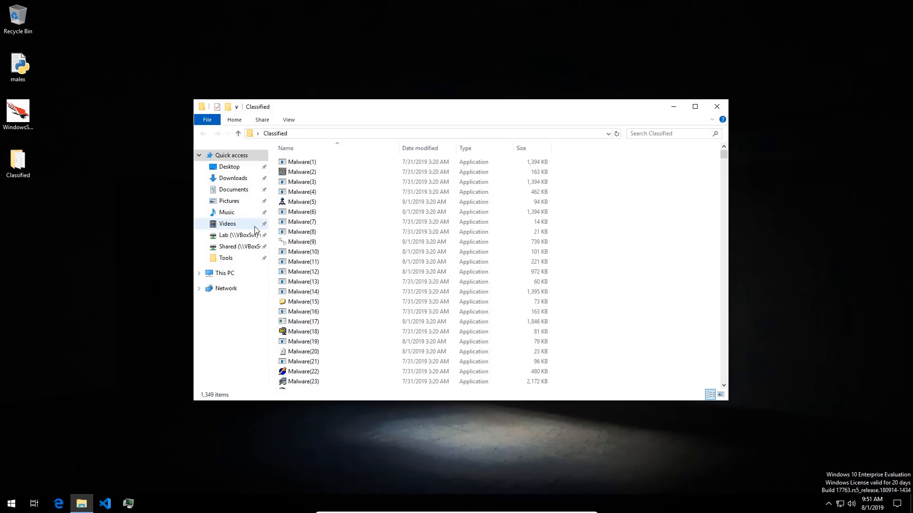
Browse the Lab (Z:) shared drive and open its Ransomware folder.
{"action": "left_click", "coordinate": [235, 235]}
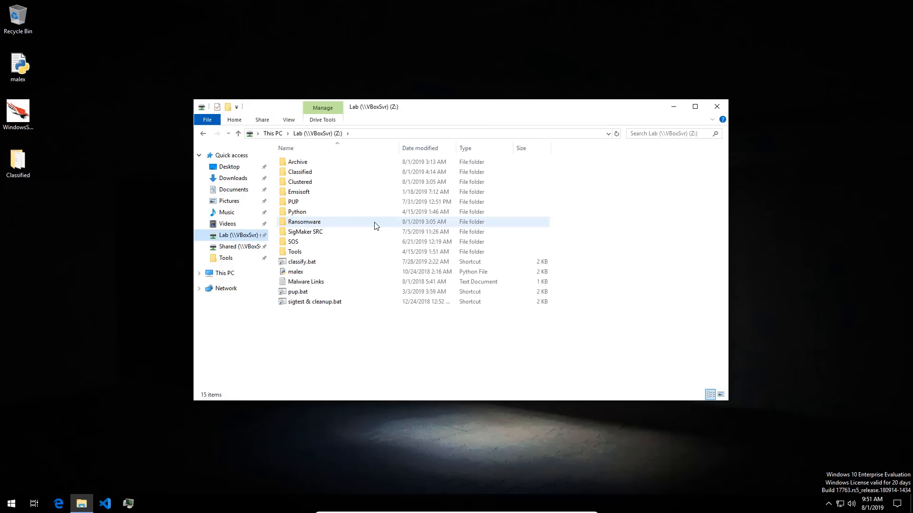
{"action": "mouse_move", "coordinate": [369, 224]}
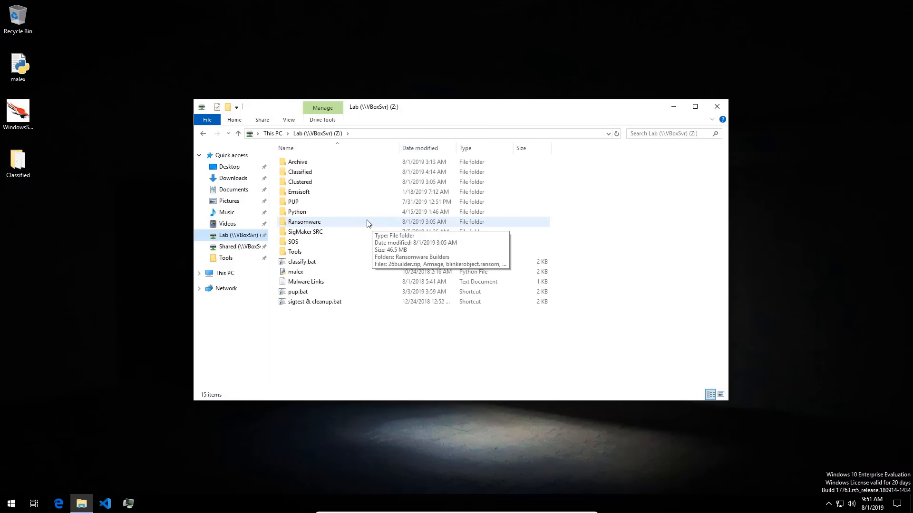
{"action": "double_click", "coordinate": [293, 242]}
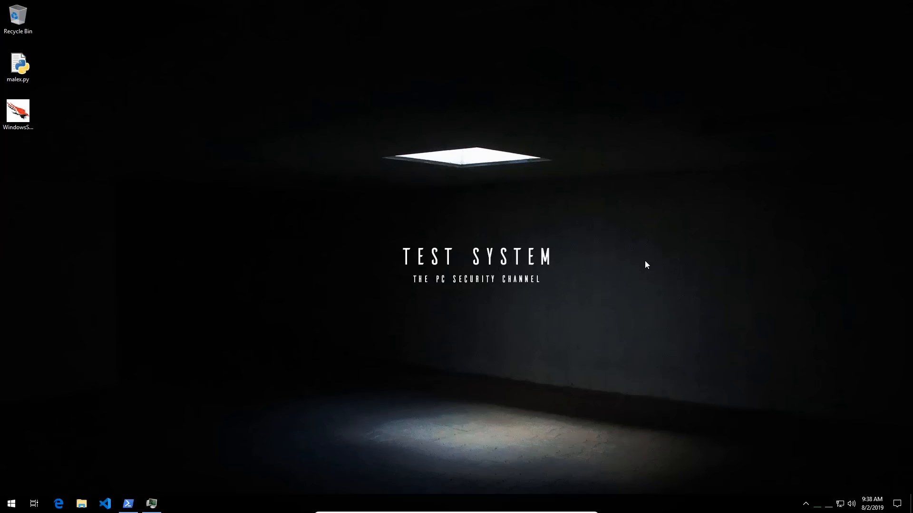
Open a File Explorer window on This PC and select the Lab drive.
{"action": "left_click", "coordinate": [82, 504]}
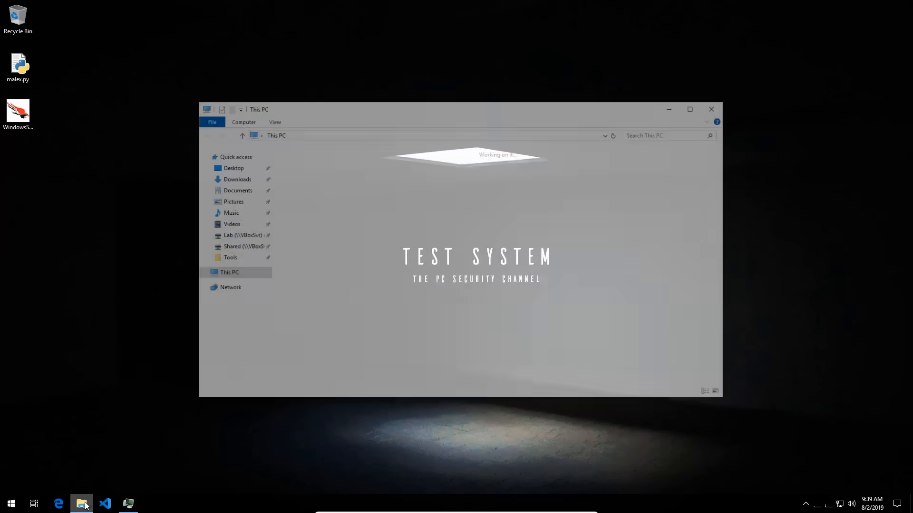
{"action": "left_click", "coordinate": [237, 235]}
{"action": "type", "text": "python male"}
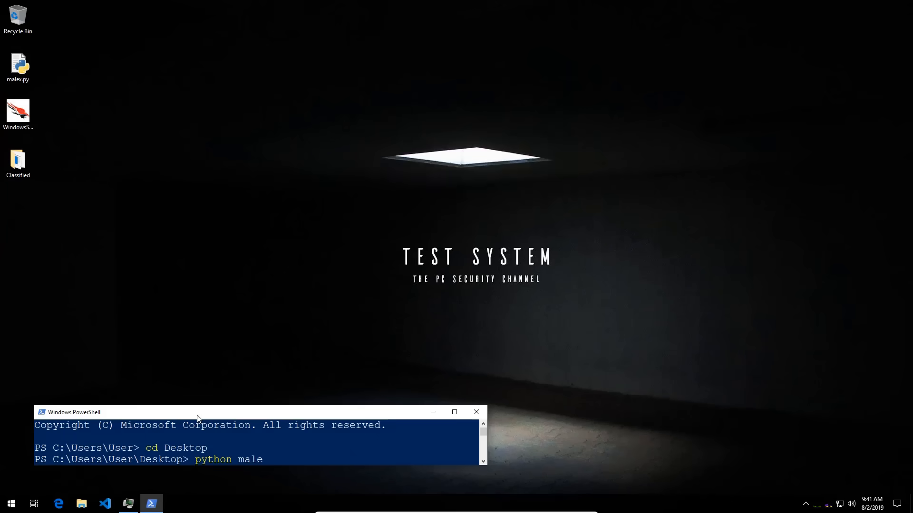
Run 'python malex.py' in PowerShell so the samples start executing and being blocked.
{"action": "type", "text": "x.py"}
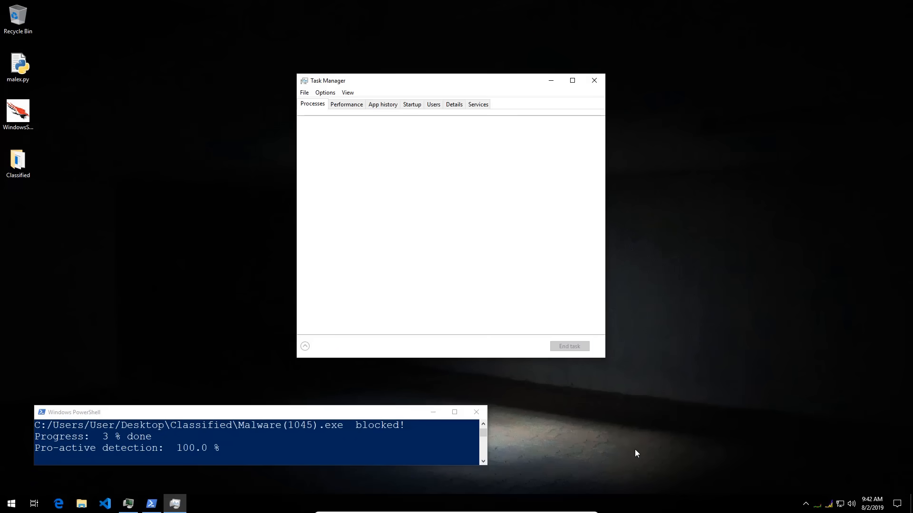
Expand Task Manager to More details and view the Performance graphs.
{"action": "left_click", "coordinate": [304, 345]}
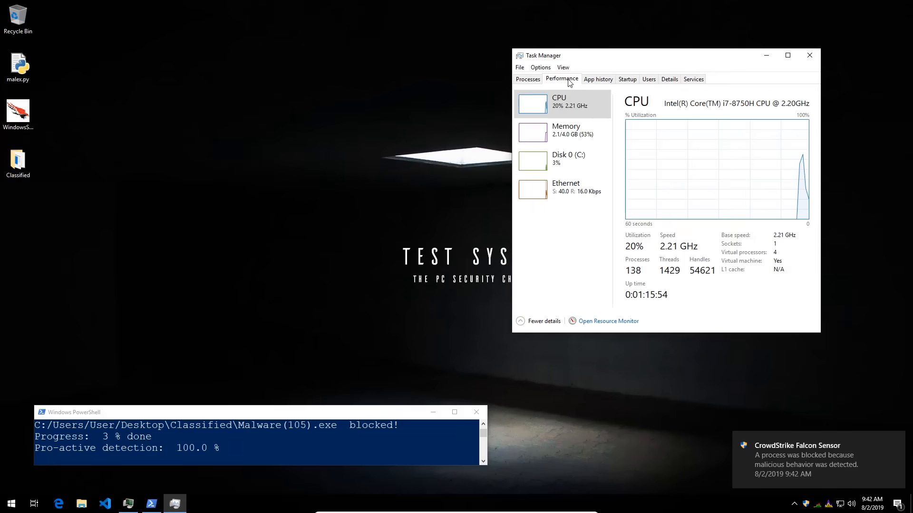
{"action": "left_click", "coordinate": [526, 78]}
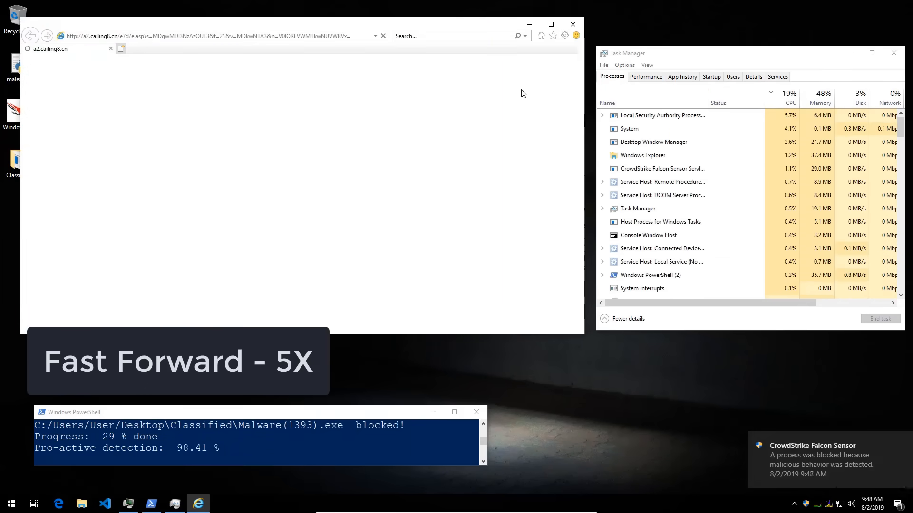
Dismiss sample pop-ups: close IE, OK the error, refuse UAC for Malware(838).exe, close Documents.
{"action": "left_click", "coordinate": [571, 24]}
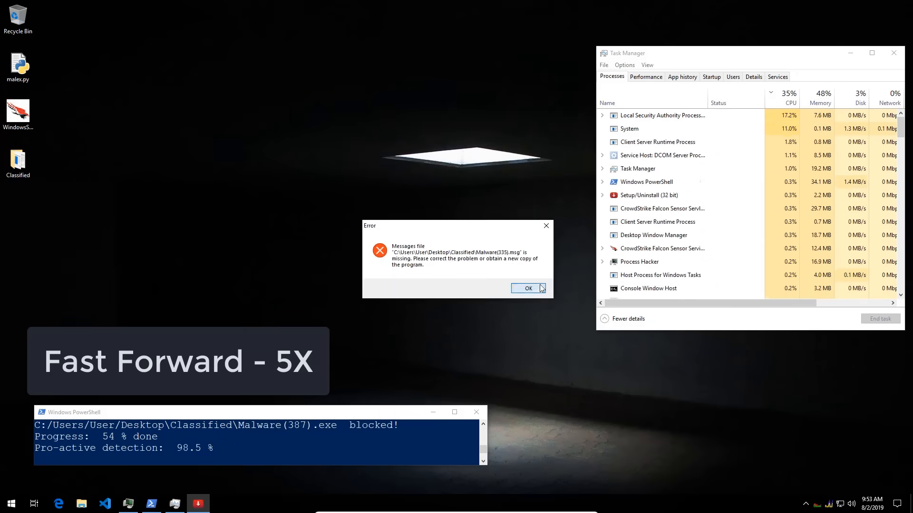
{"action": "left_click", "coordinate": [526, 288]}
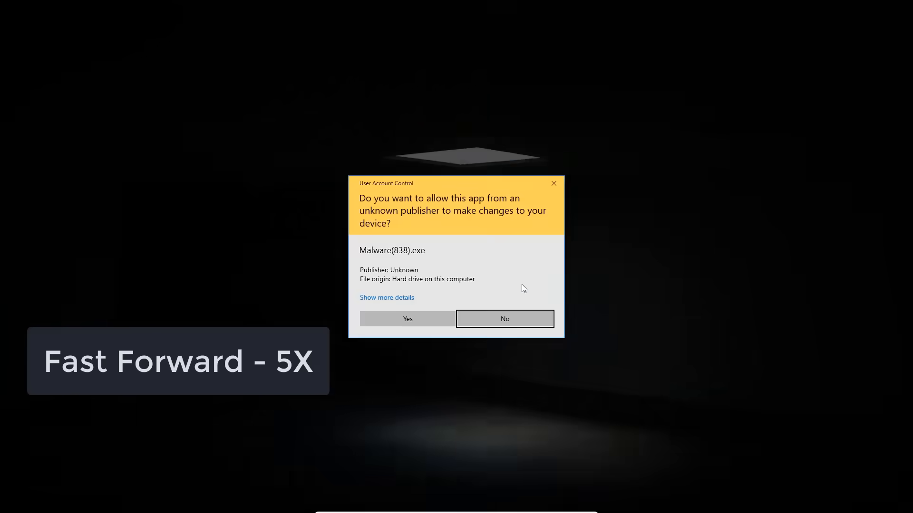
{"action": "left_click", "coordinate": [503, 318]}
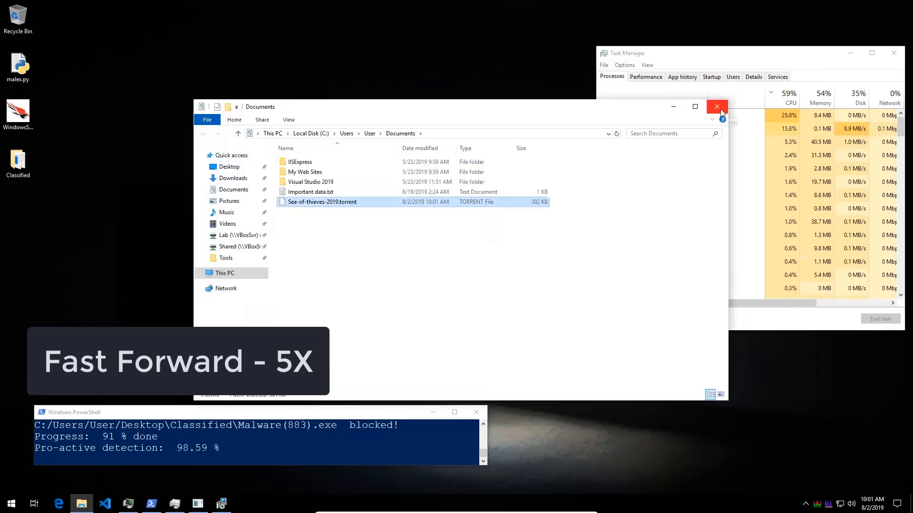
{"action": "left_click", "coordinate": [716, 106]}
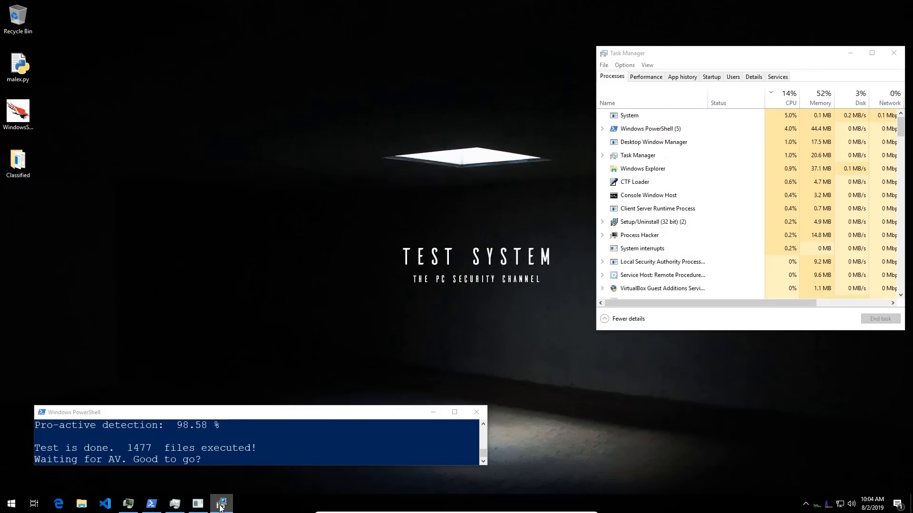
{"action": "mouse_move", "coordinate": [281, 481]}
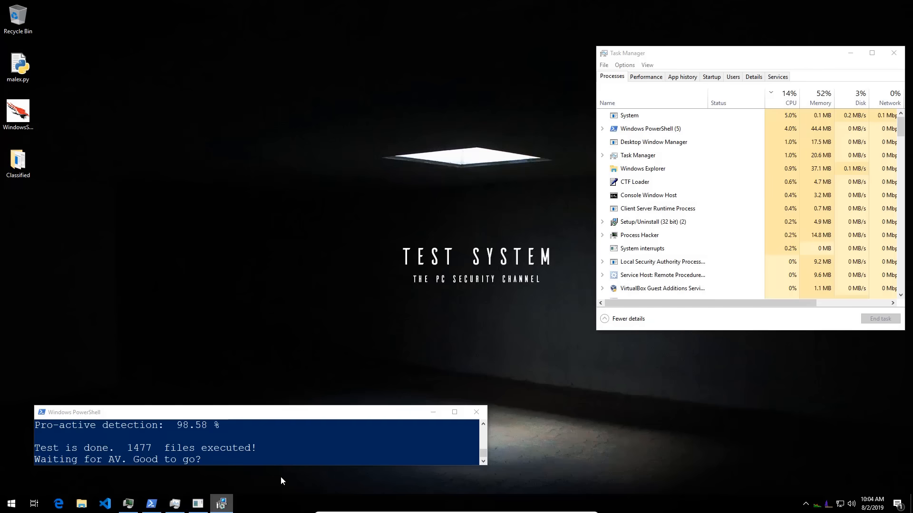
{"action": "mouse_move", "coordinate": [198, 503]}
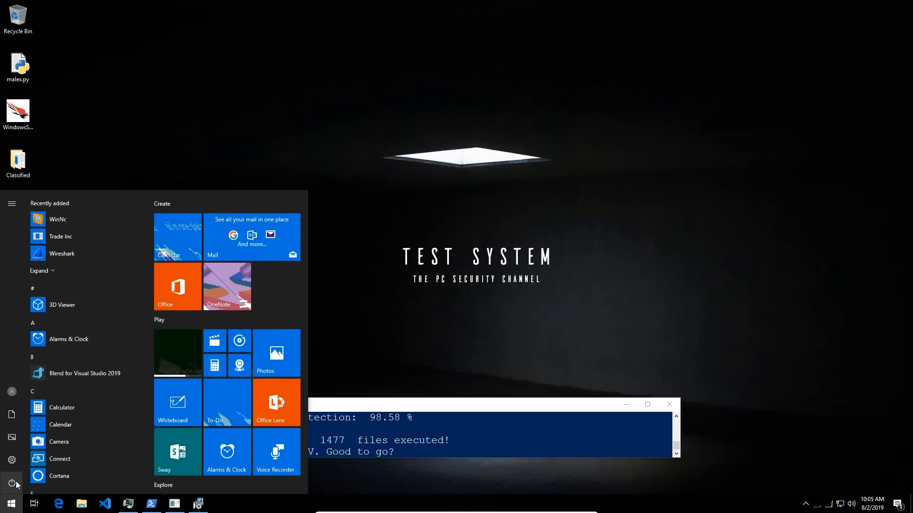
Restart the test machine from Start and dismiss the Edge window that opens after reboot.
{"action": "left_click", "coordinate": [11, 484]}
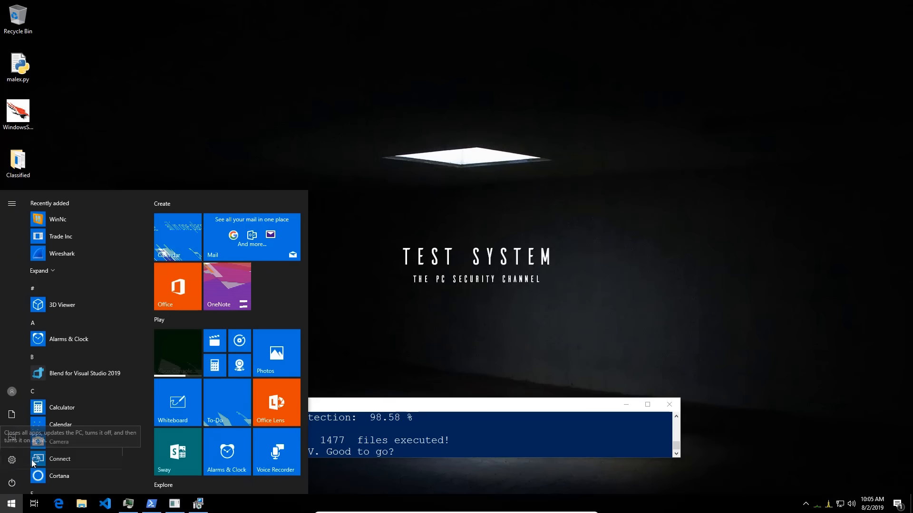
{"action": "mouse_move", "coordinate": [357, 112]}
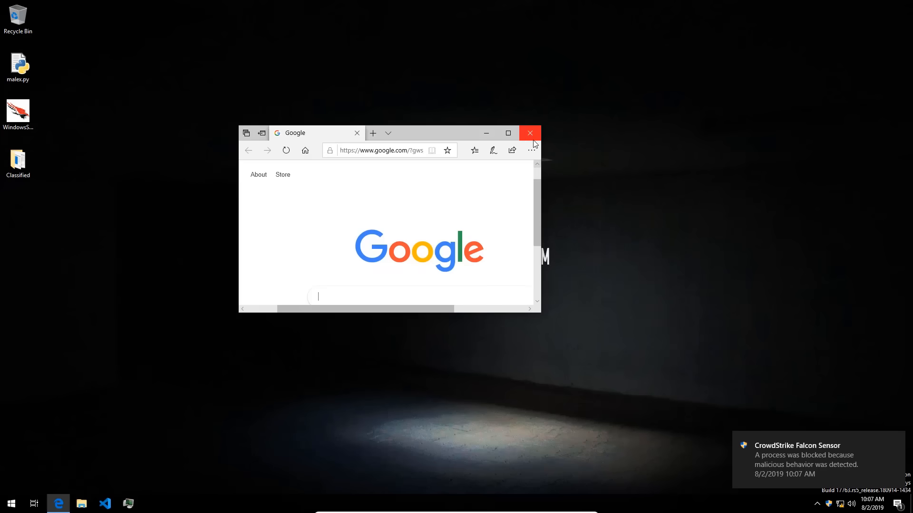
{"action": "left_click", "coordinate": [529, 132]}
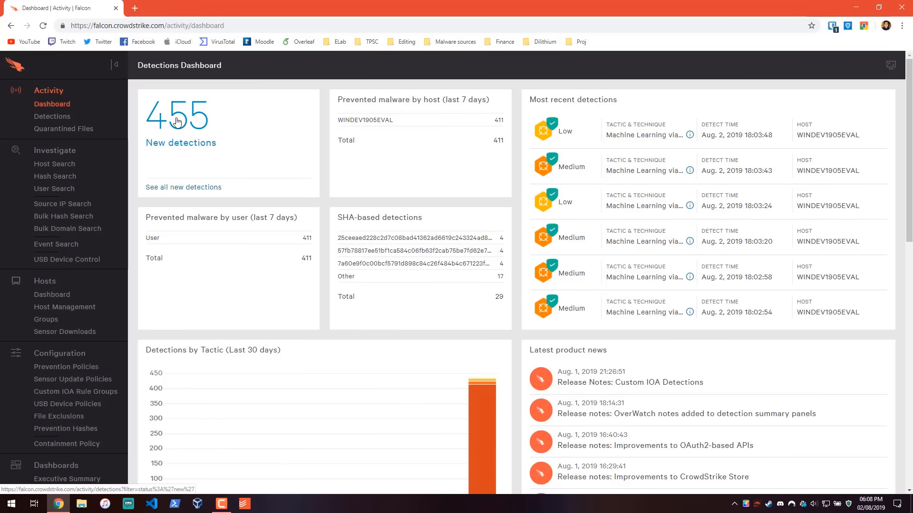
{"action": "mouse_move", "coordinate": [201, 135]}
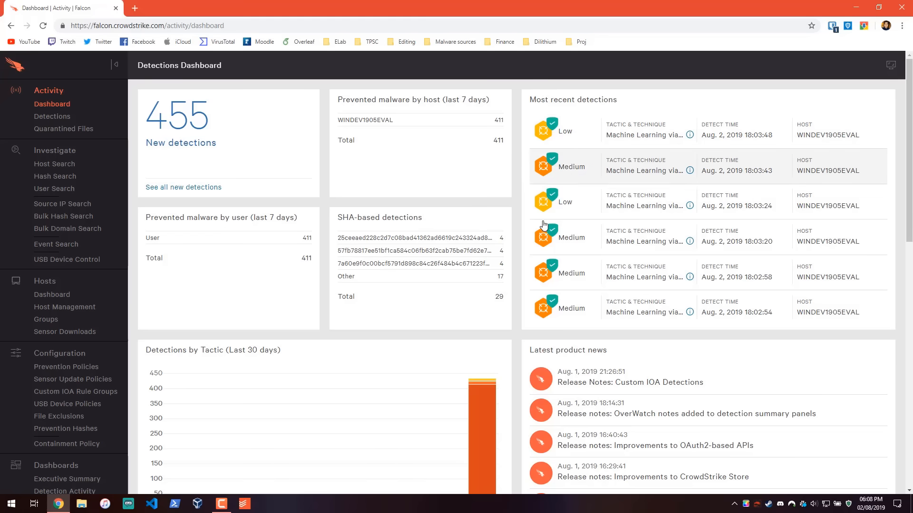
Show Falcon's Quarantined Files page listing 1,941 quarantined files.
{"action": "left_click", "coordinate": [63, 129]}
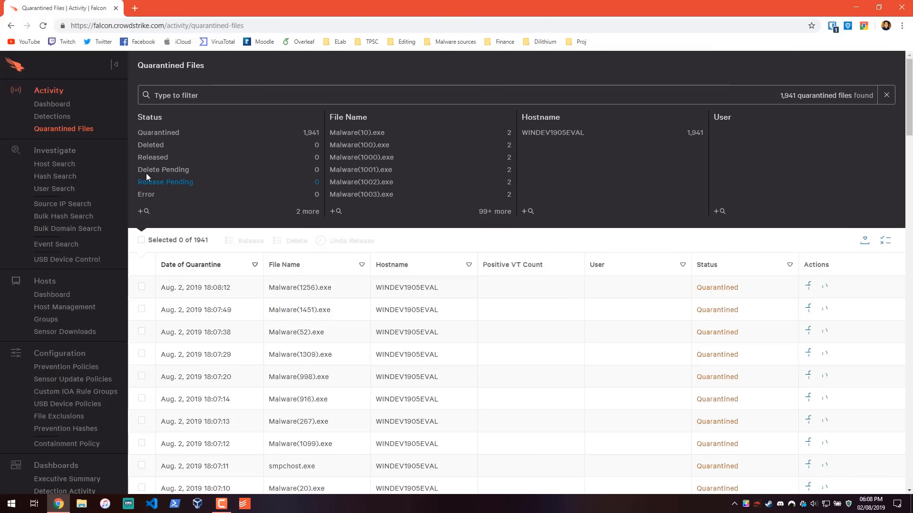
{"action": "scroll", "scroll_direction": "down", "scroll_amount": 3}
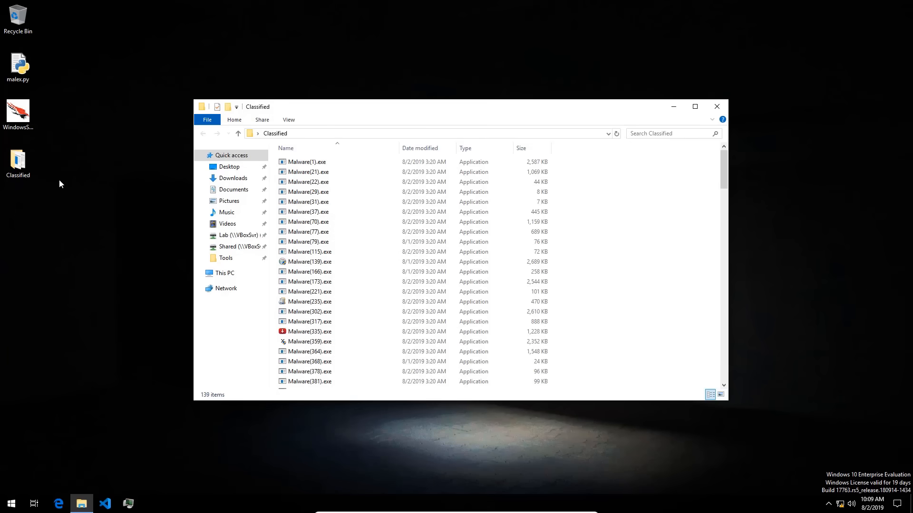
{"action": "mouse_move", "coordinate": [728, 106]}
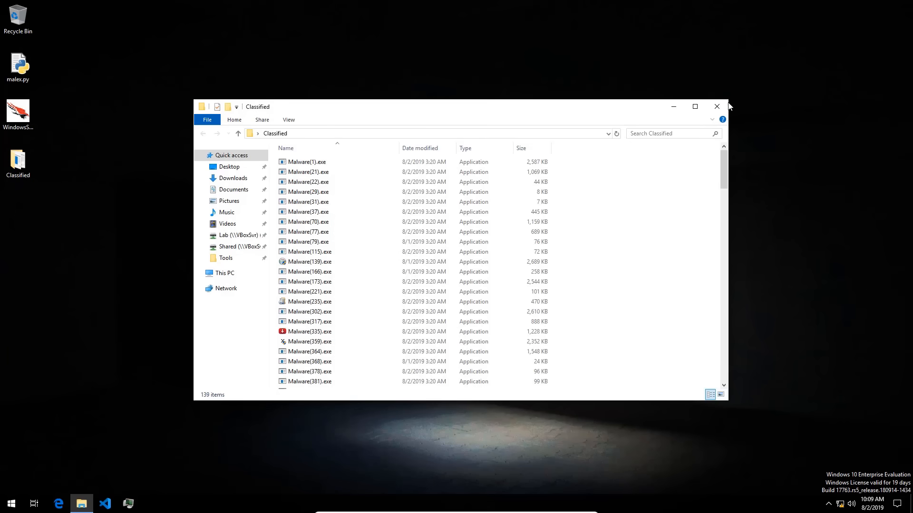
{"action": "mouse_move", "coordinate": [716, 107]}
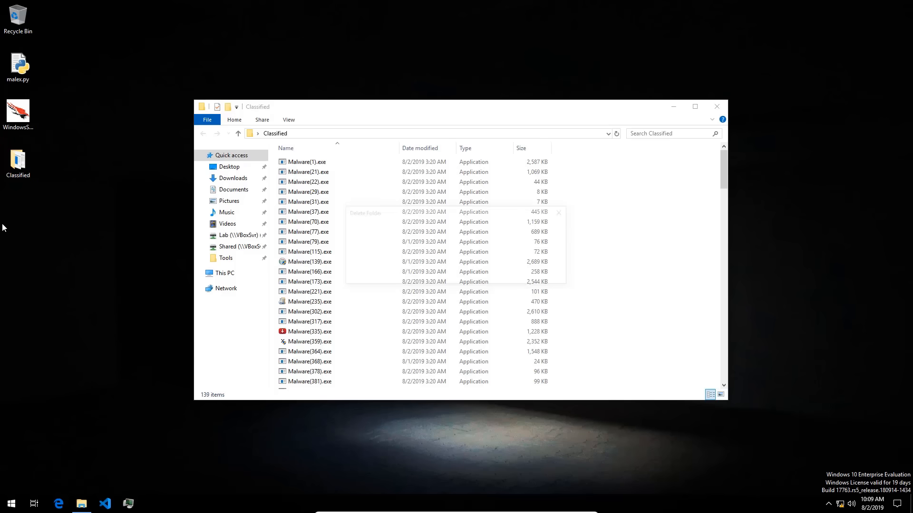
Delete the desktop Classified folder and select the SOS folder on the Lab (Z:) drive.
{"action": "right_click", "coordinate": [18, 18]}
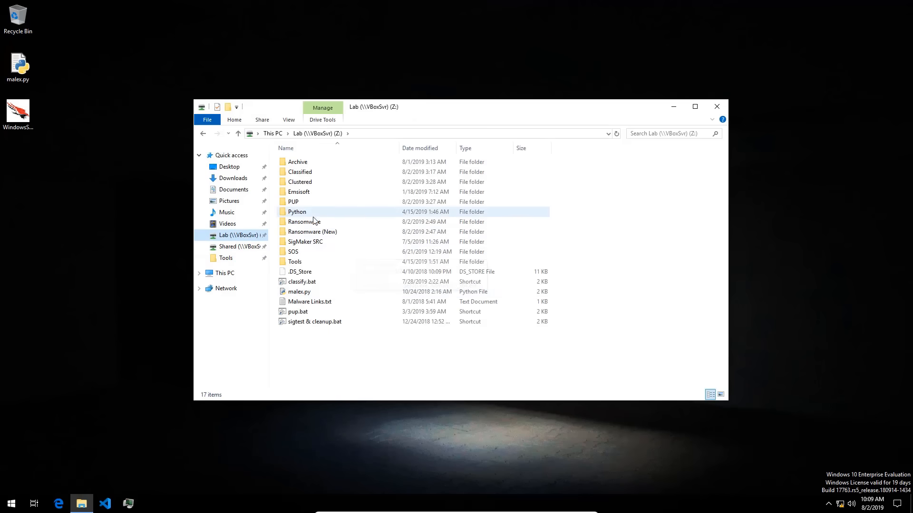
{"action": "left_click", "coordinate": [293, 252]}
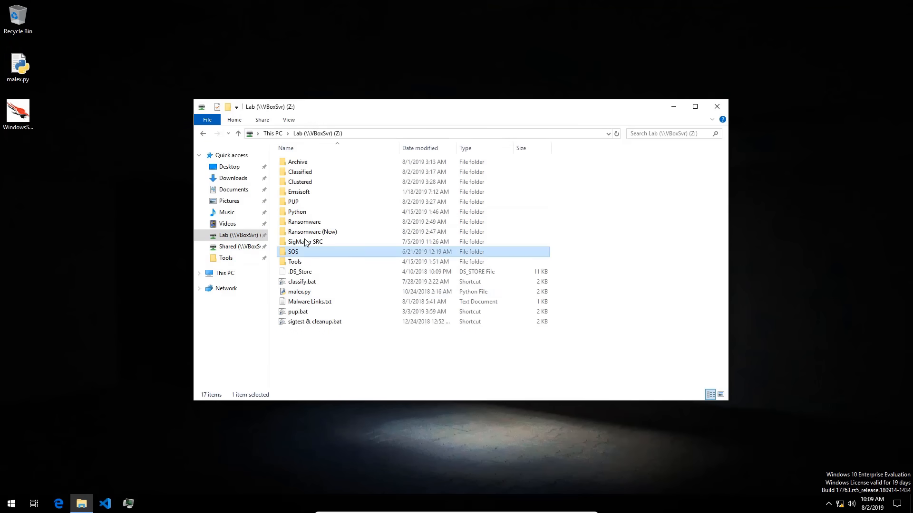
Copy hitmanpro_x64.exe, NPE.exe and mb3-setup from SOS to the desktop and launch a HitmanPro scan.
{"action": "double_click", "coordinate": [292, 252]}
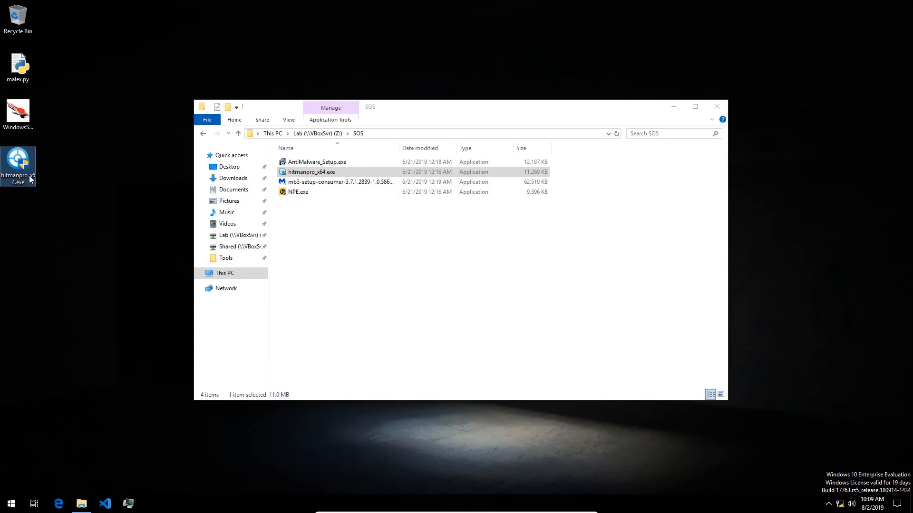
{"action": "double_click", "coordinate": [18, 166]}
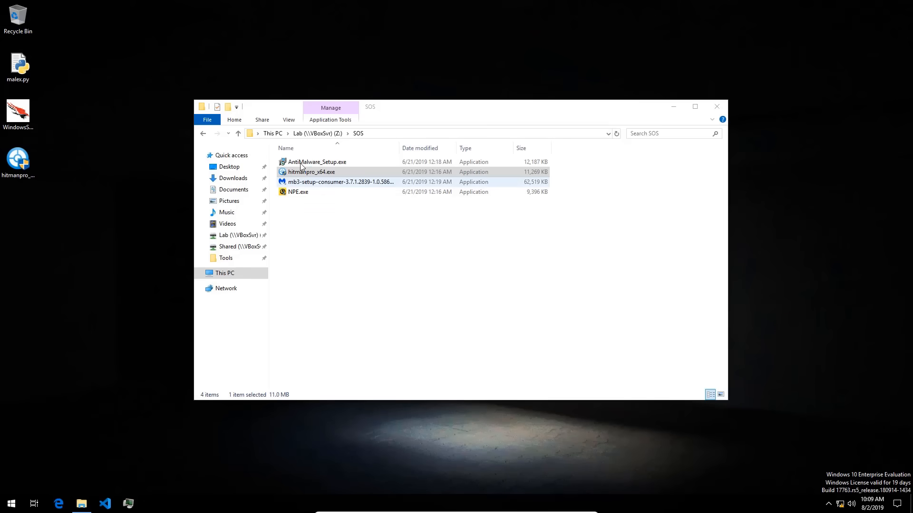
{"action": "double_click", "coordinate": [311, 172]}
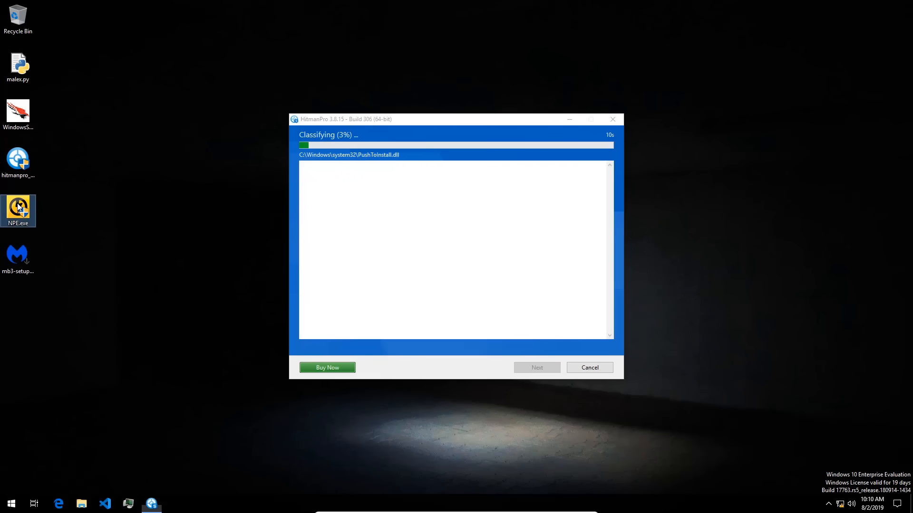
Launch NPE.exe, allow UAC and accept the Norton Power Eraser licence while HitmanPro scans.
{"action": "double_click", "coordinate": [18, 207]}
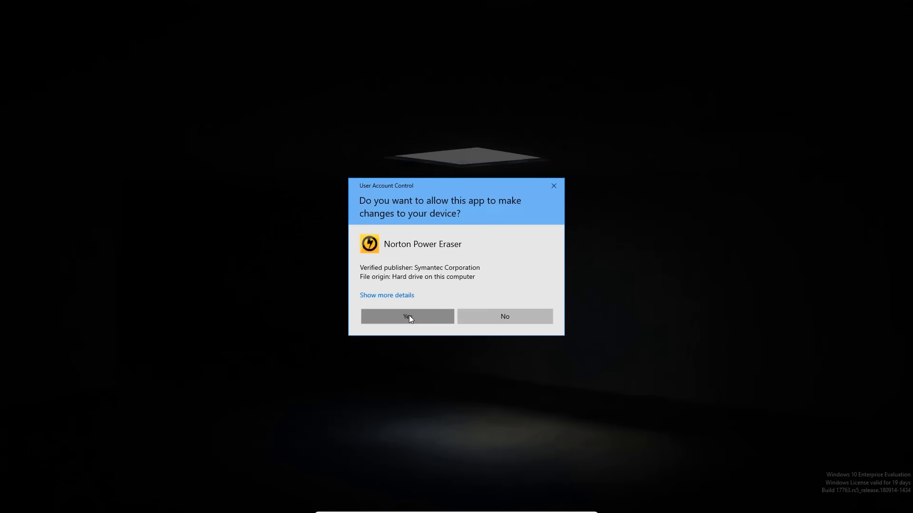
{"action": "left_click", "coordinate": [407, 316]}
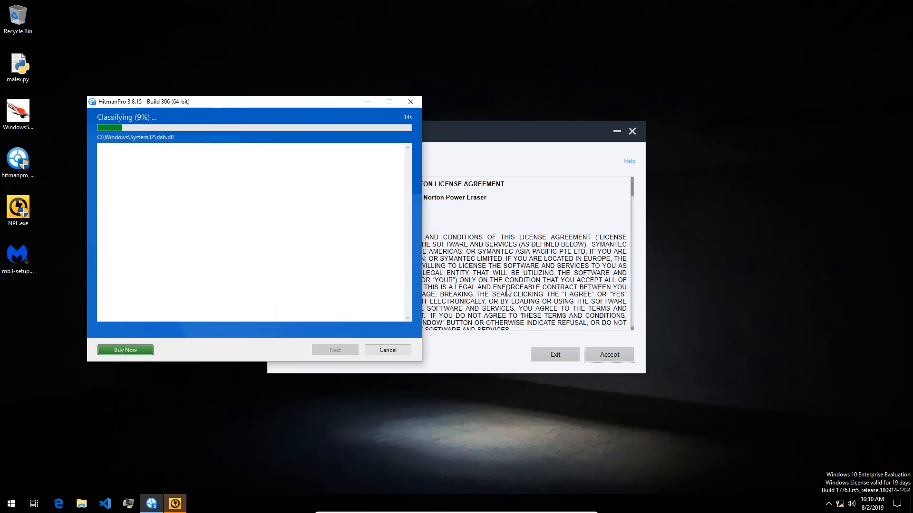
{"action": "left_click", "coordinate": [609, 353]}
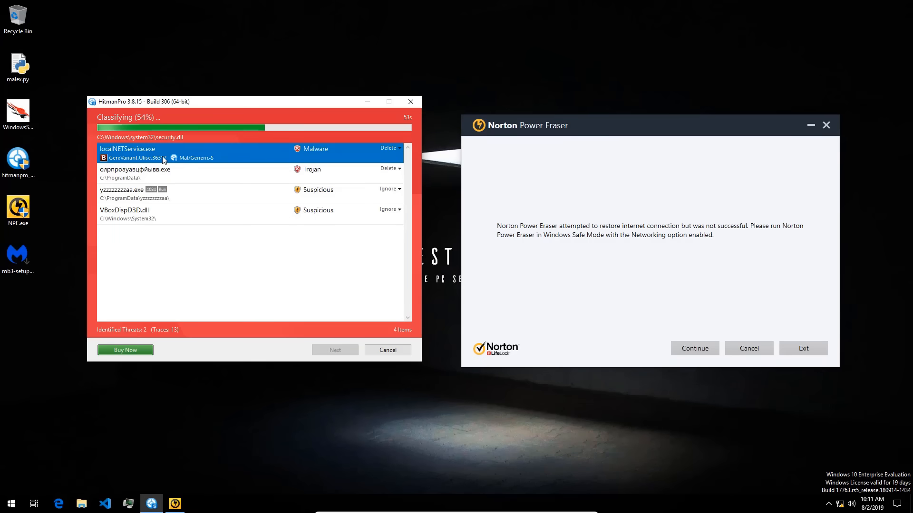
Inspect a HitmanPro detection, then install Malwarebytes and begin its Threat Scan.
{"action": "left_click", "coordinate": [129, 148]}
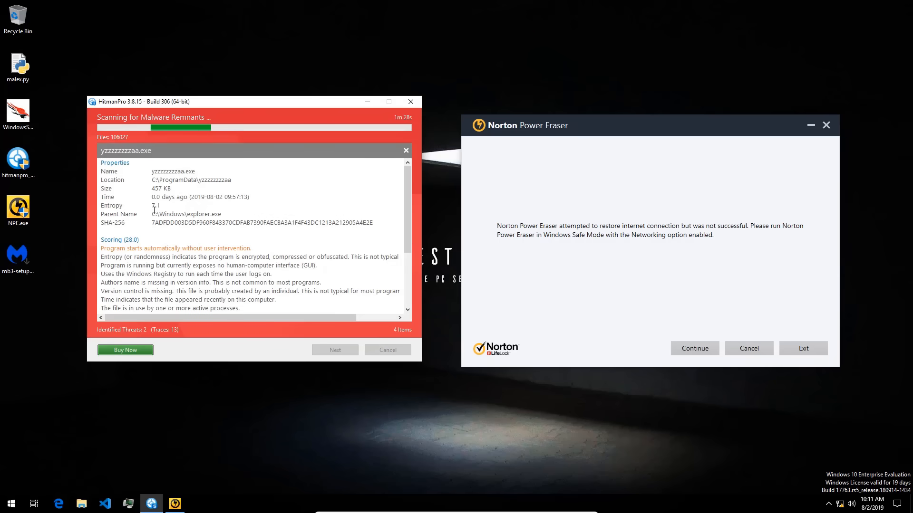
{"action": "double_click", "coordinate": [173, 171]}
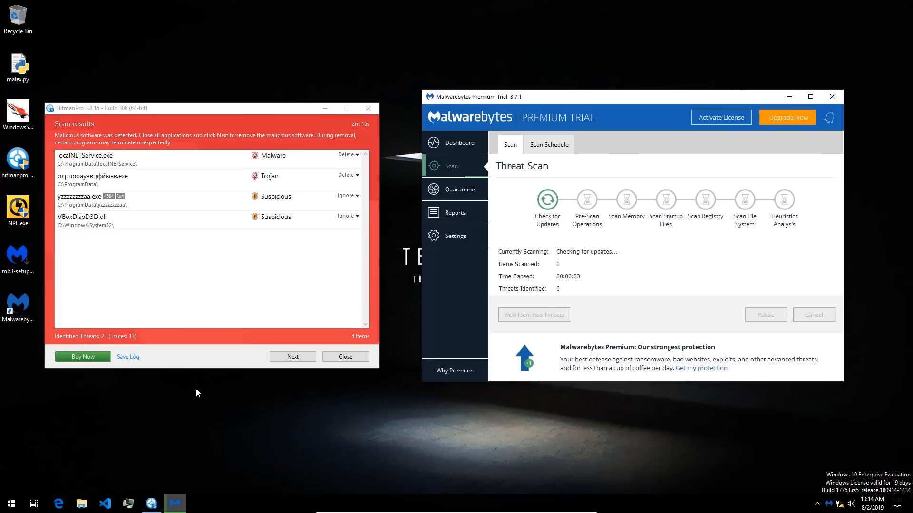
{"action": "mouse_move", "coordinate": [82, 504]}
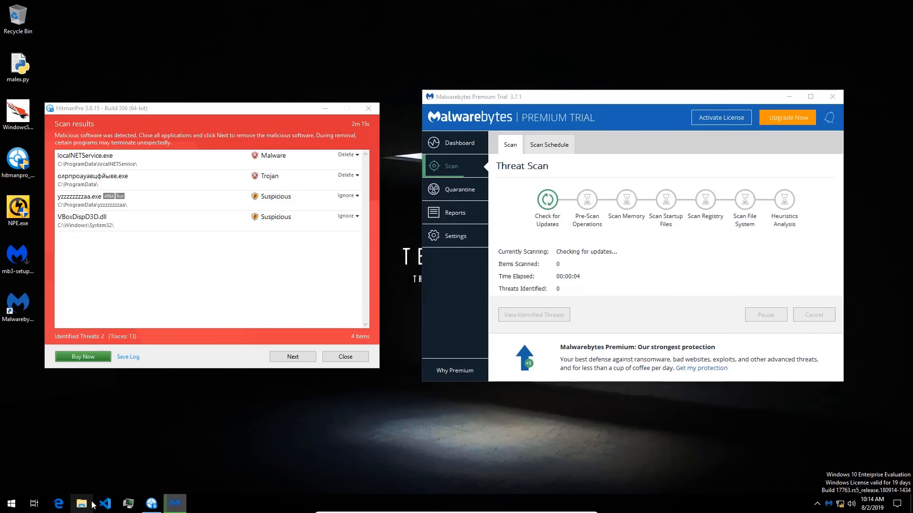
Copy GG AIEngine from Z:\Archive\Test Folder to the desktop and rename it to .exe.
{"action": "left_click", "coordinate": [82, 503]}
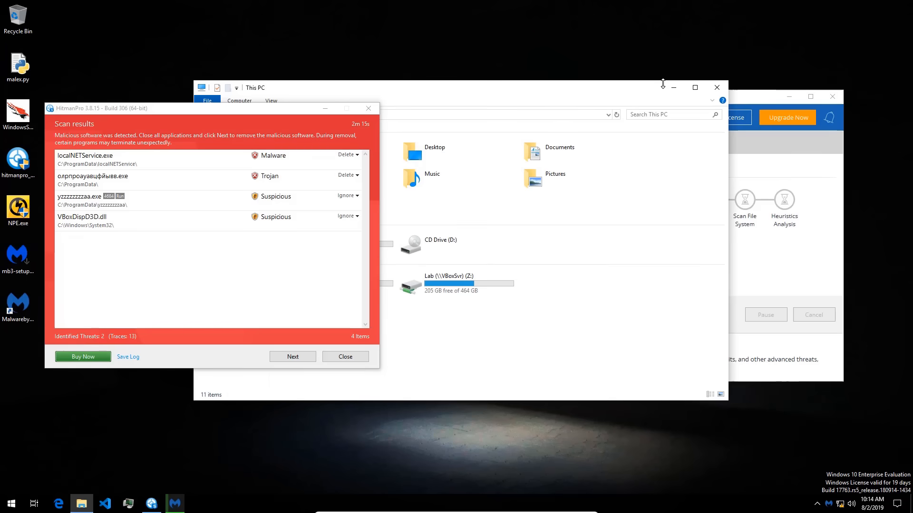
{"action": "mouse_move", "coordinate": [425, 91]}
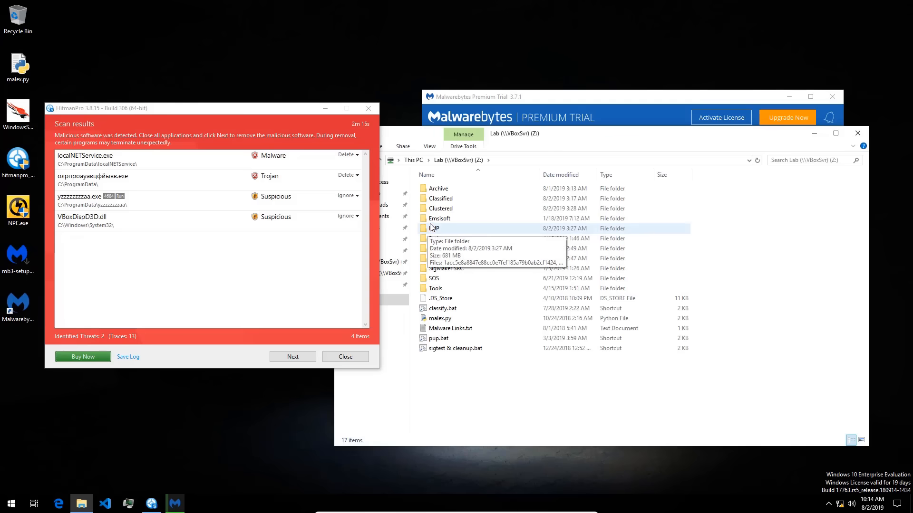
{"action": "double_click", "coordinate": [439, 188]}
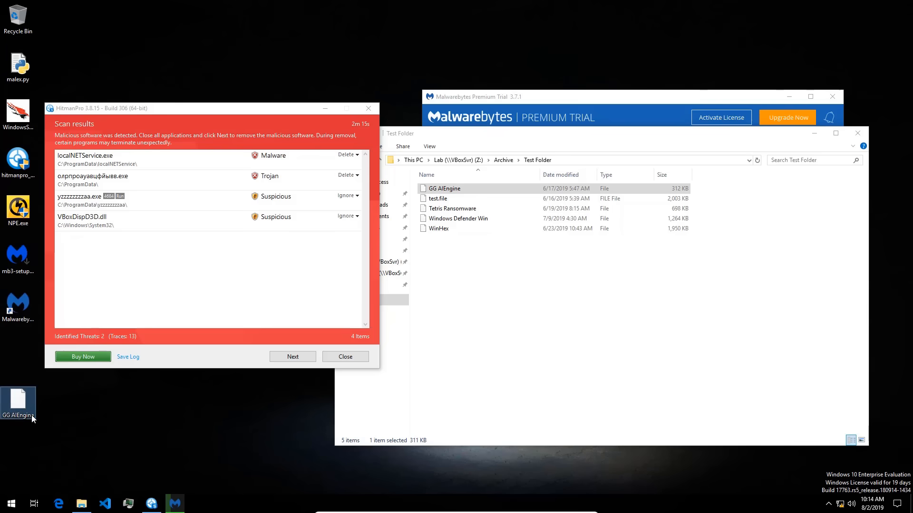
{"action": "left_click", "coordinate": [18, 401]}
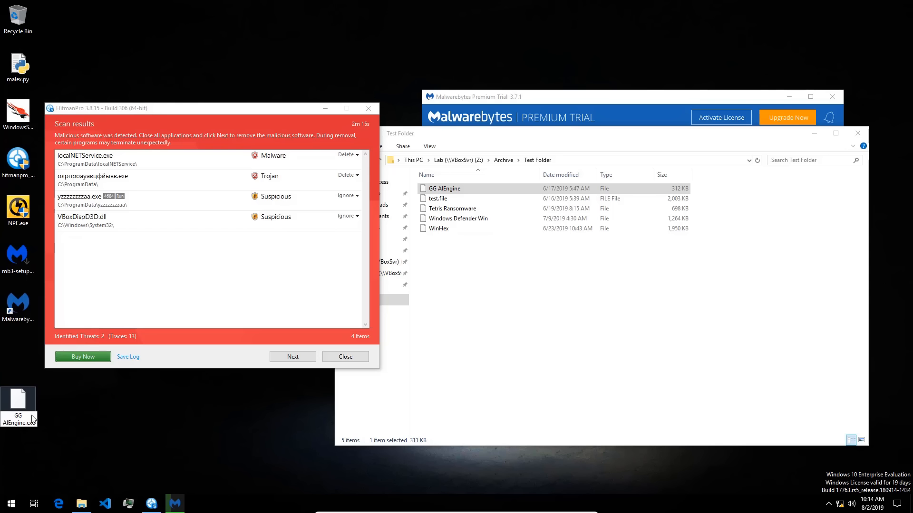
{"action": "mouse_move", "coordinate": [18, 404]}
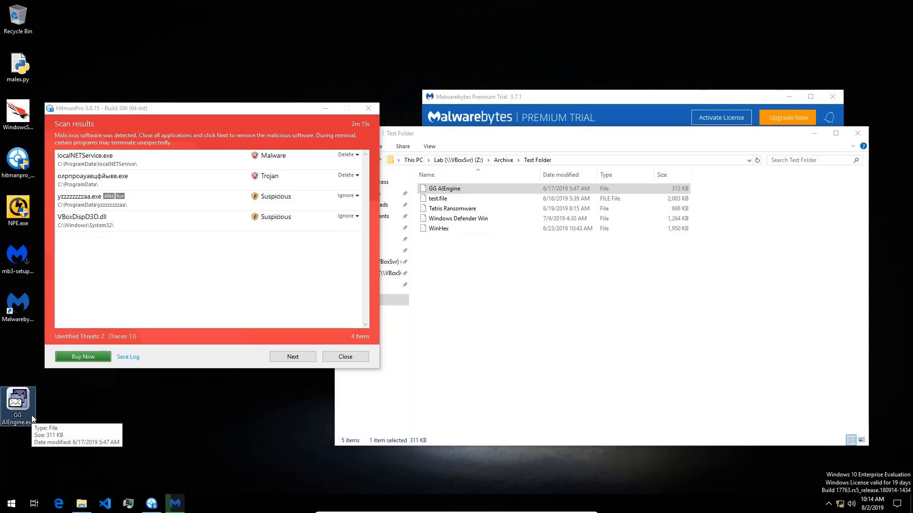
Run GG AIEngine.exe, acknowledge the access denied message and close the Test Folder window.
{"action": "double_click", "coordinate": [18, 402]}
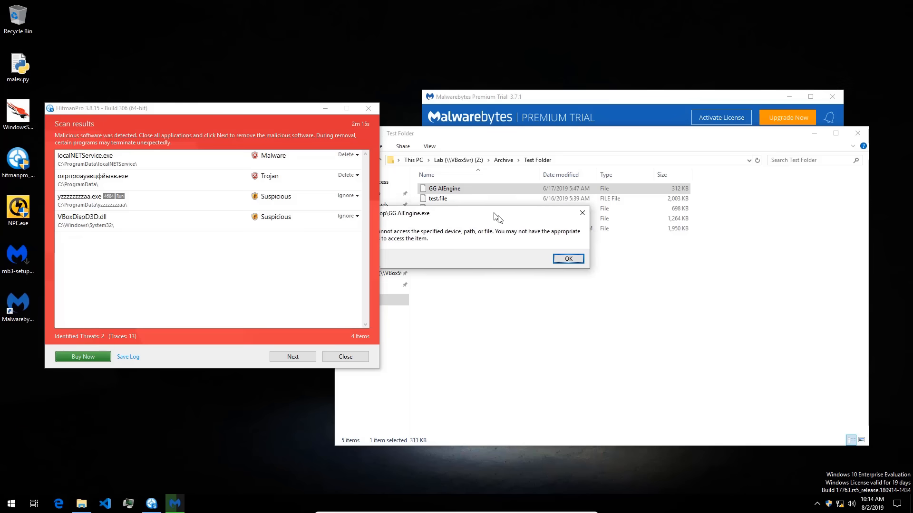
{"action": "left_click", "coordinate": [567, 259]}
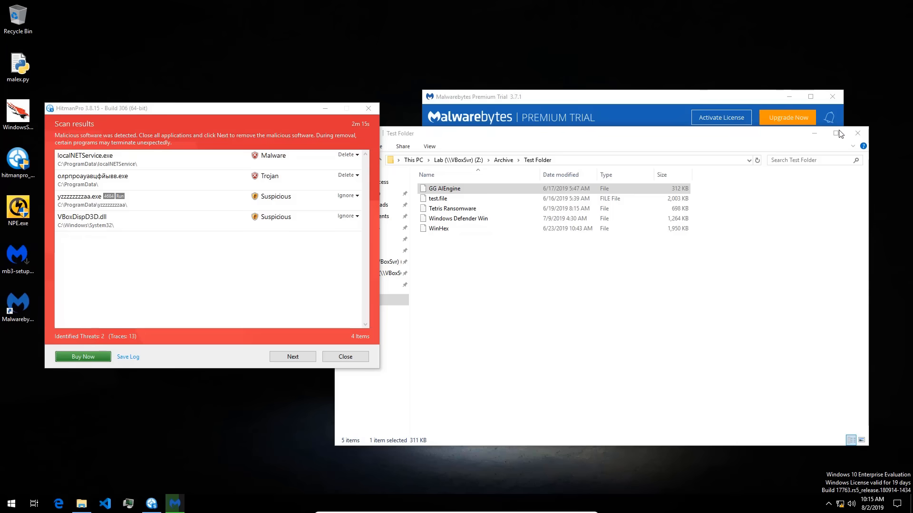
{"action": "mouse_move", "coordinate": [857, 134]}
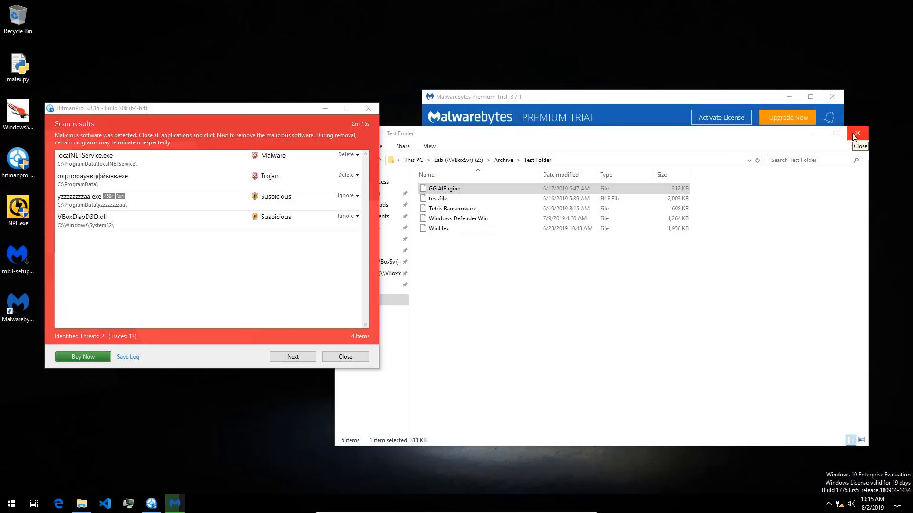
{"action": "left_click", "coordinate": [856, 133]}
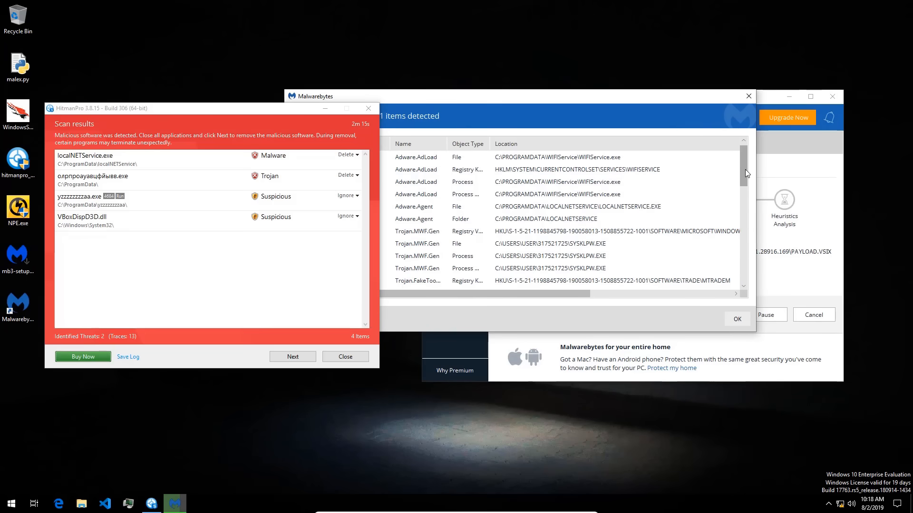
Scroll the Malwarebytes detection list of 41 items including Adware.AdLoad, Trojan.MWF.Gen and Trojan.DNSChanger.
{"action": "scroll", "scroll_direction": "down", "scroll_amount": 3}
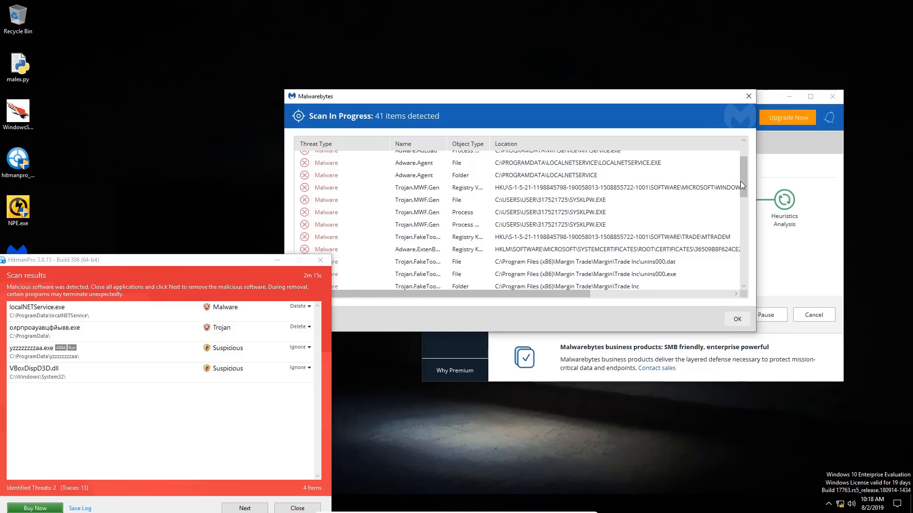
{"action": "scroll", "scroll_direction": "down", "scroll_amount": 3}
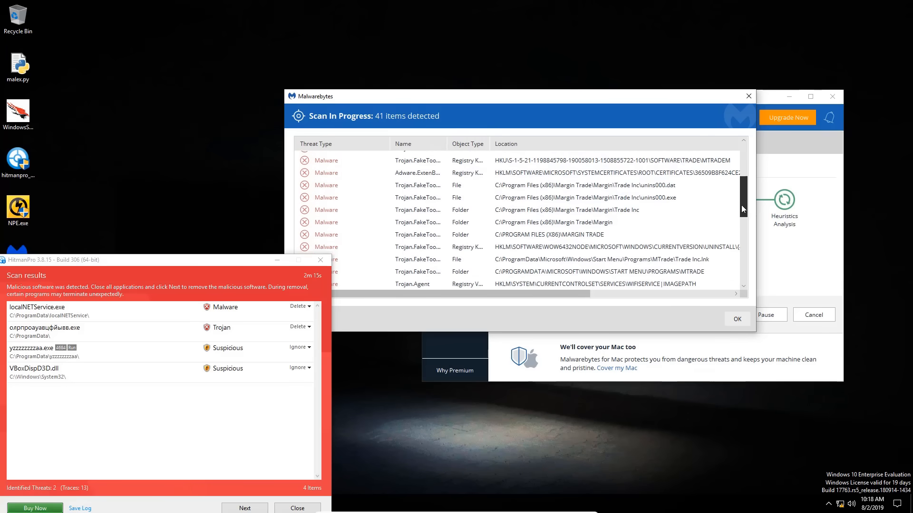
{"action": "scroll", "scroll_direction": "down", "scroll_amount": 3}
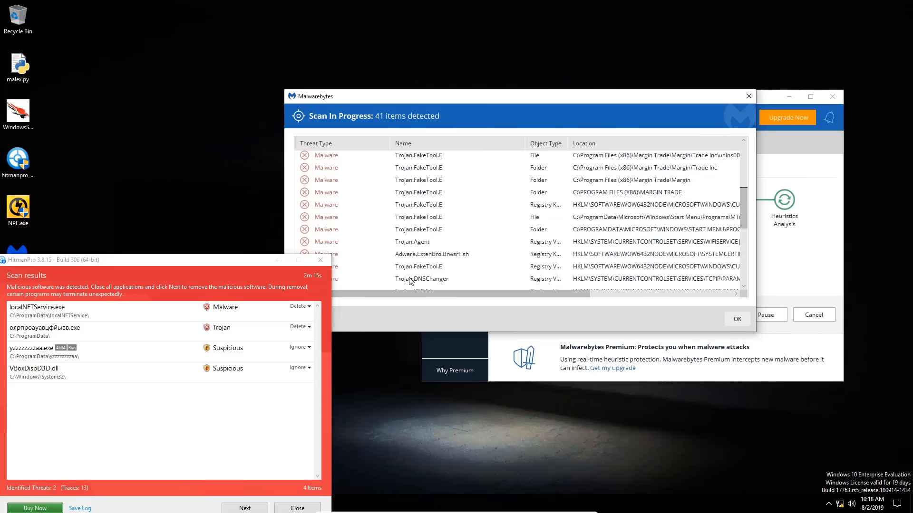
{"action": "mouse_move", "coordinate": [648, 259]}
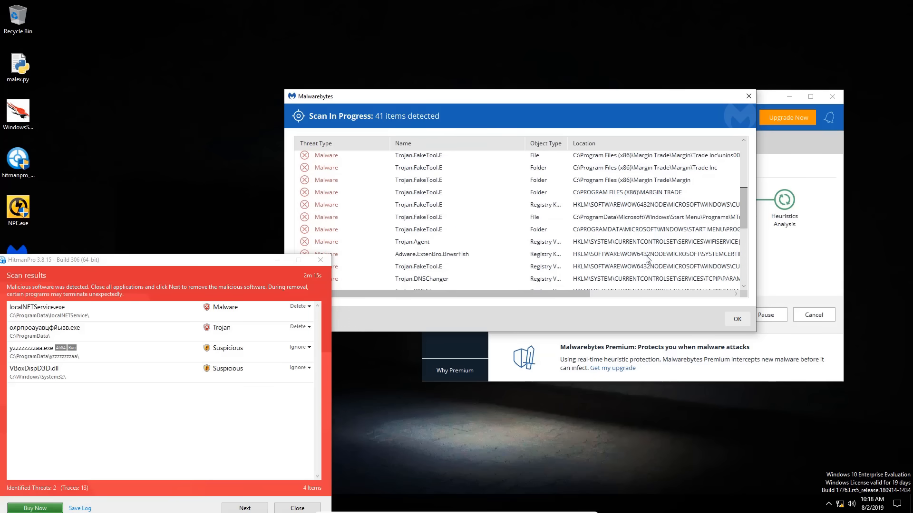
{"action": "scroll", "scroll_direction": "down", "scroll_amount": 3}
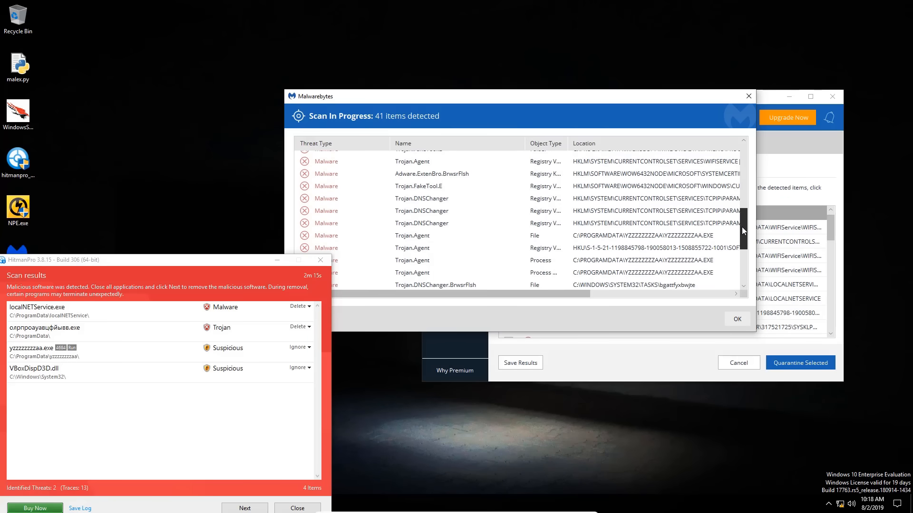
{"action": "scroll", "scroll_direction": "down", "scroll_amount": 3}
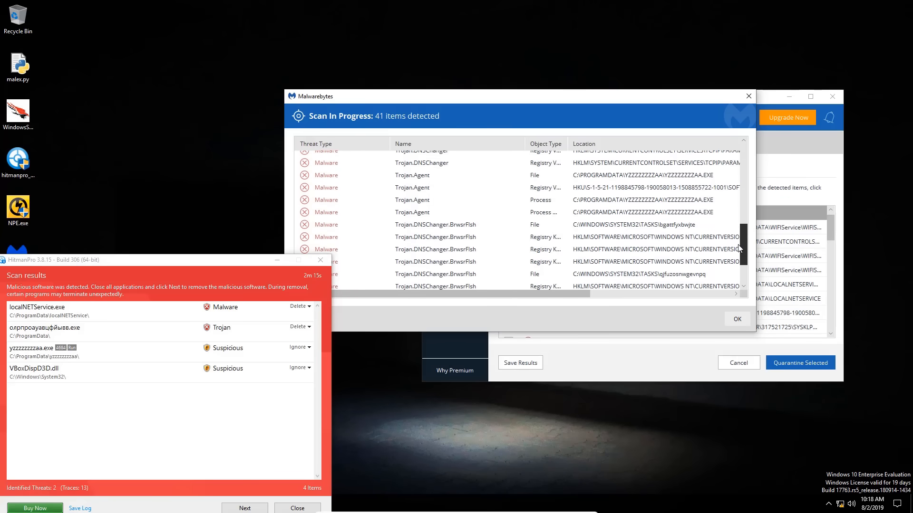
{"action": "scroll", "scroll_direction": "down", "scroll_amount": 3}
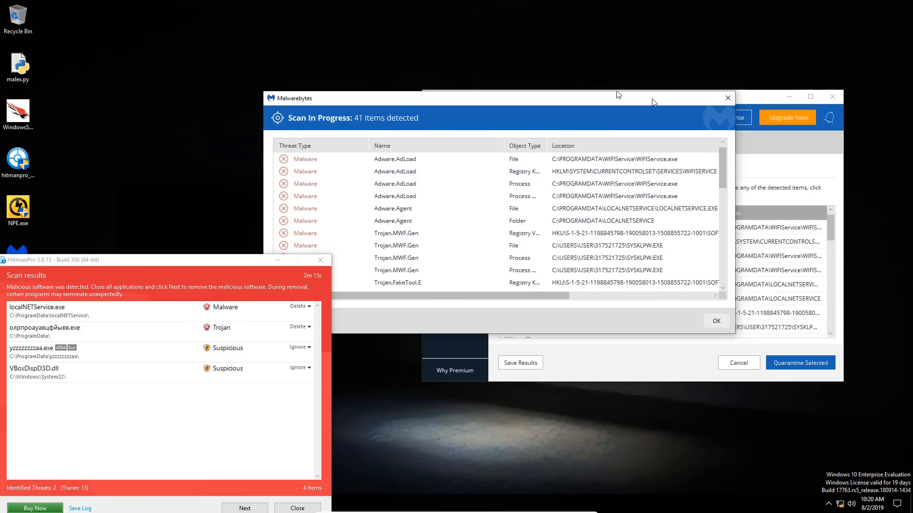
Move the Scan In Progress window aside to reveal results with all 41 items selected for quarantine.
{"action": "left_click_drag", "start_coordinate": [617, 98], "coordinate": [332, 41]}
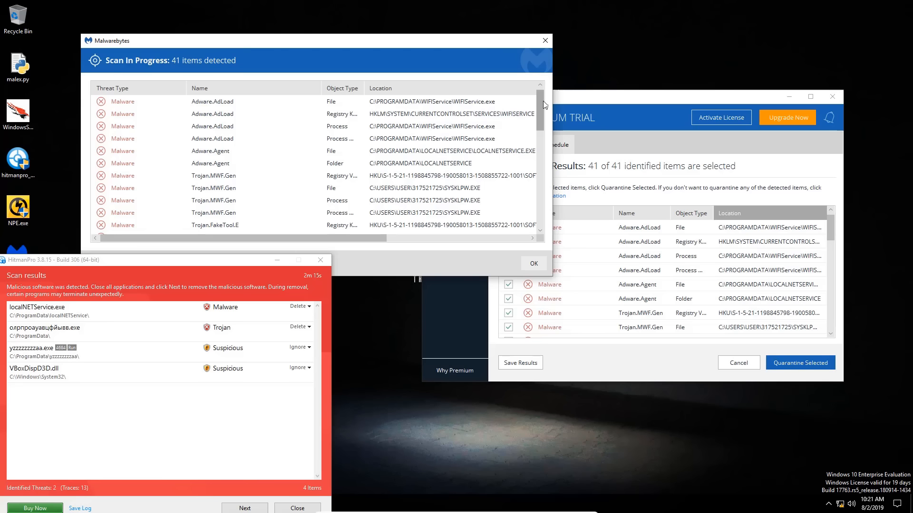
{"action": "scroll", "scroll_direction": "down", "scroll_amount": 3}
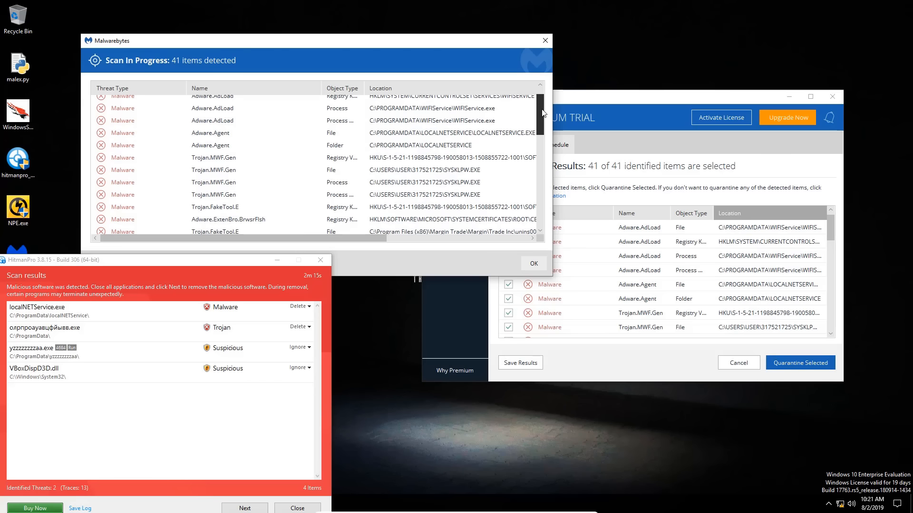
{"action": "scroll", "scroll_direction": "down", "scroll_amount": 3}
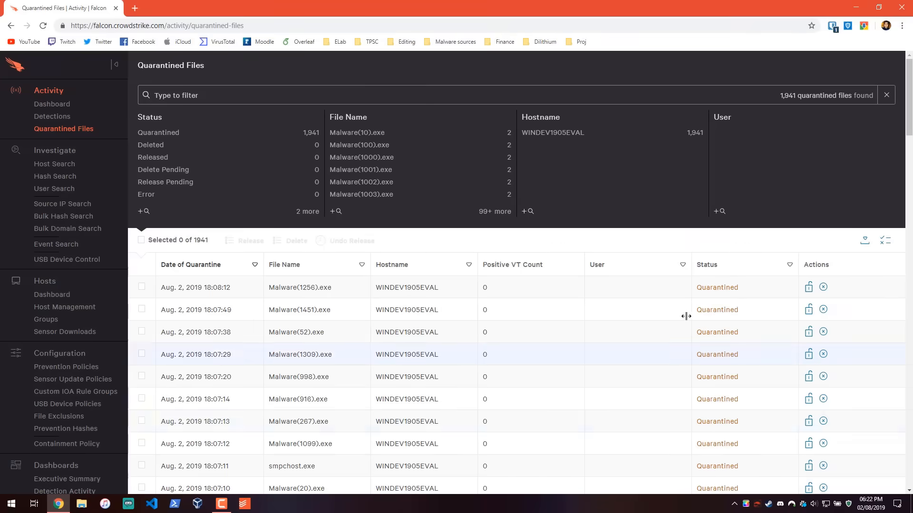
{"action": "mouse_move", "coordinate": [631, 286]}
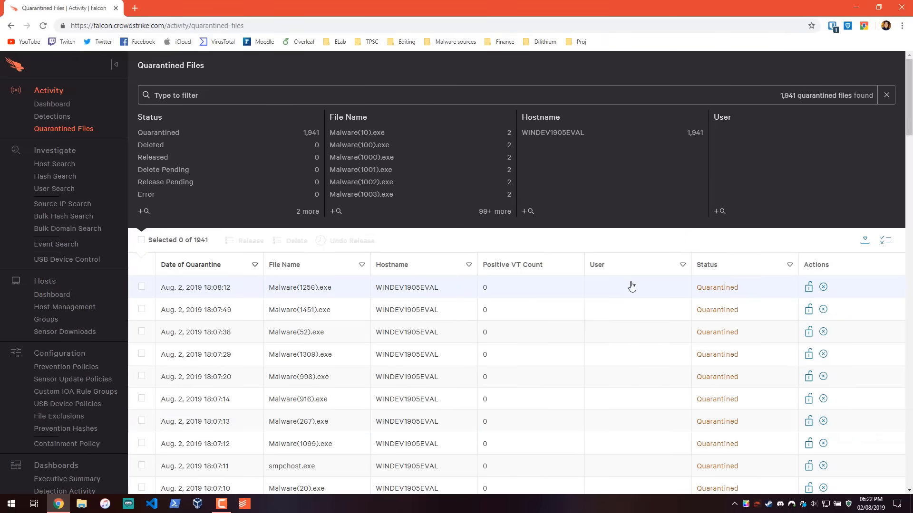